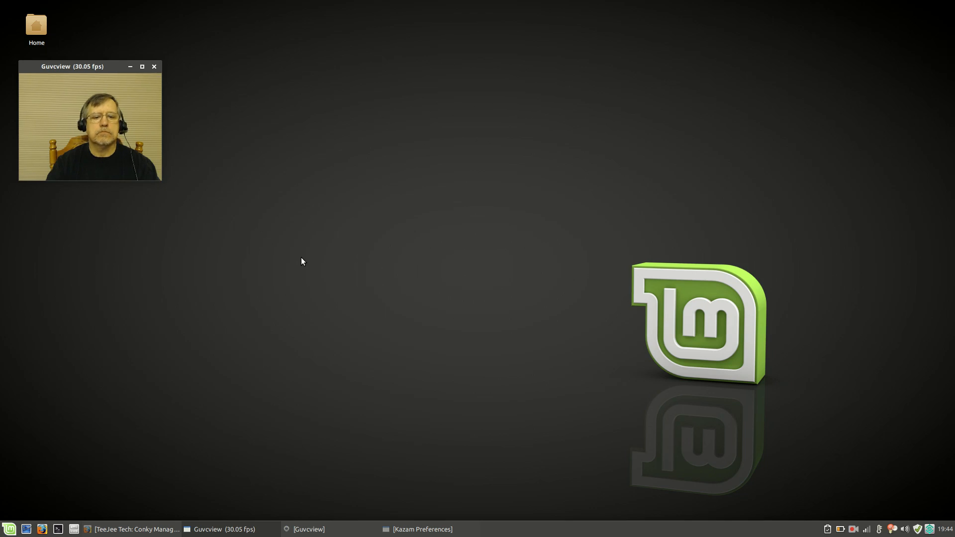
pyautogui.moveTo(213, 302)
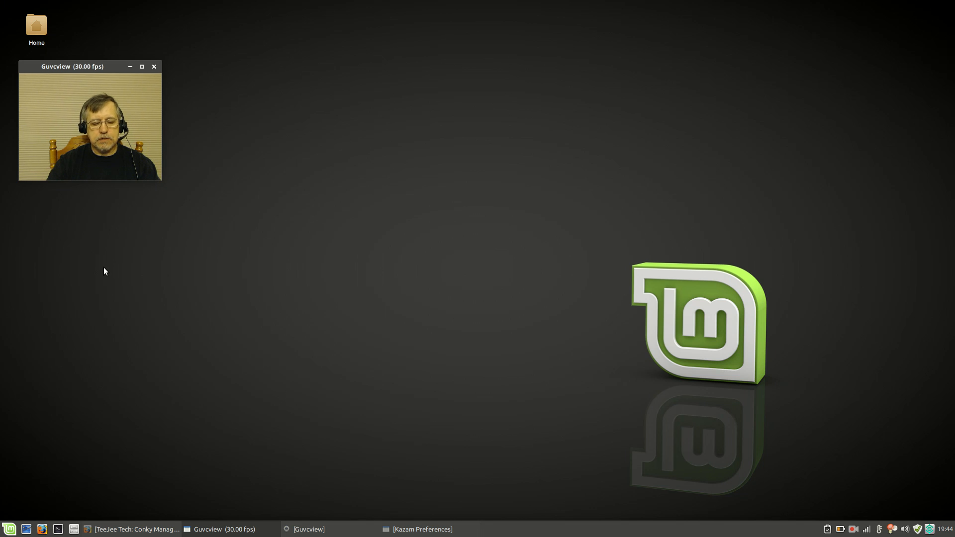
pyautogui.moveTo(133, 304)
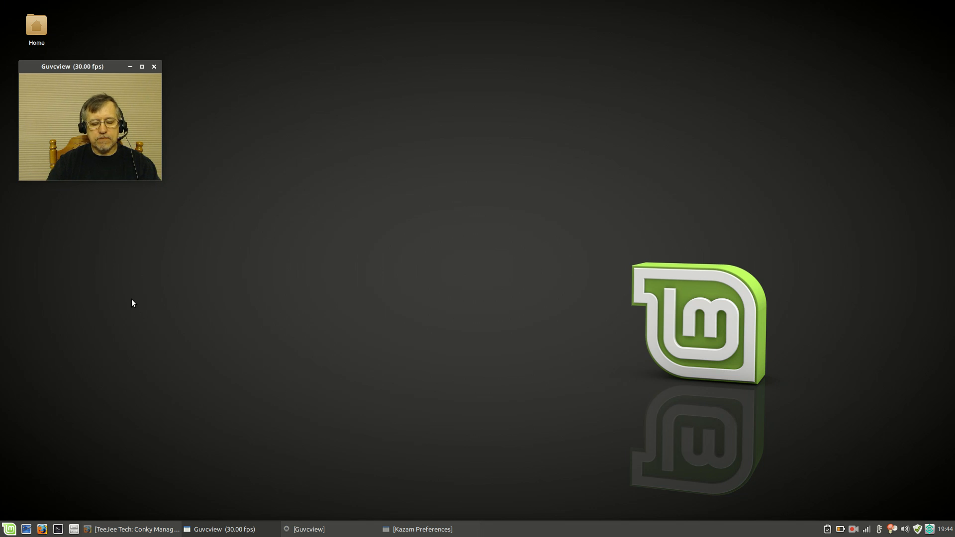
pyautogui.moveTo(353, 260)
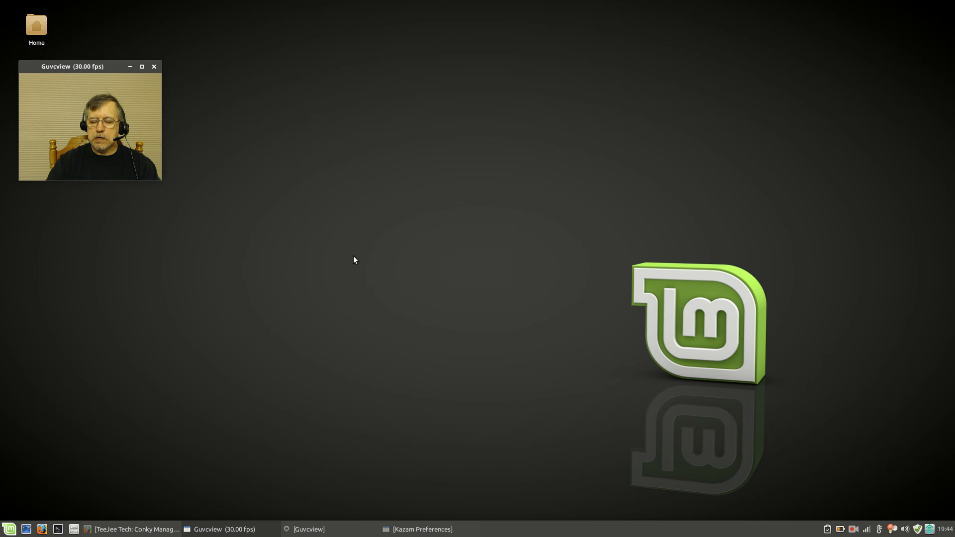
pyautogui.moveTo(812, 63)
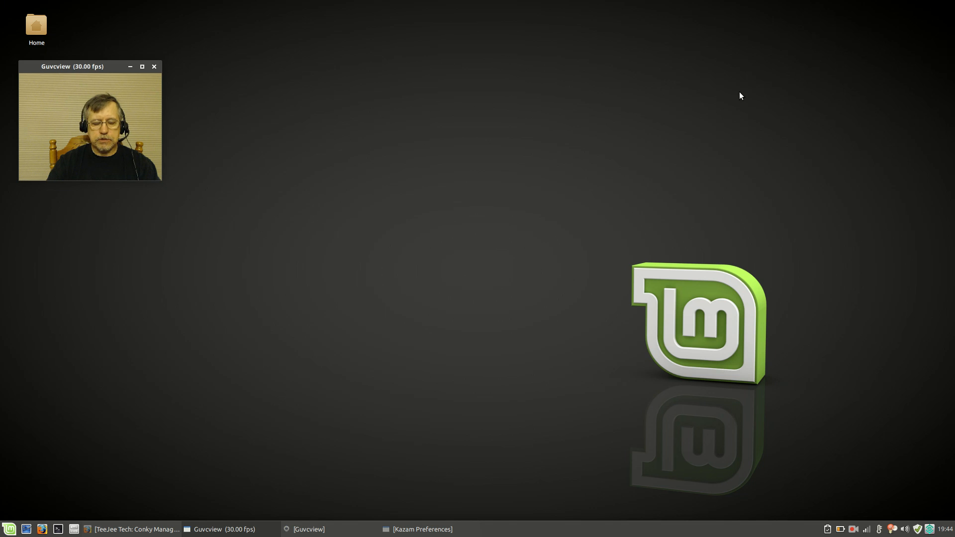
pyautogui.moveTo(145, 332)
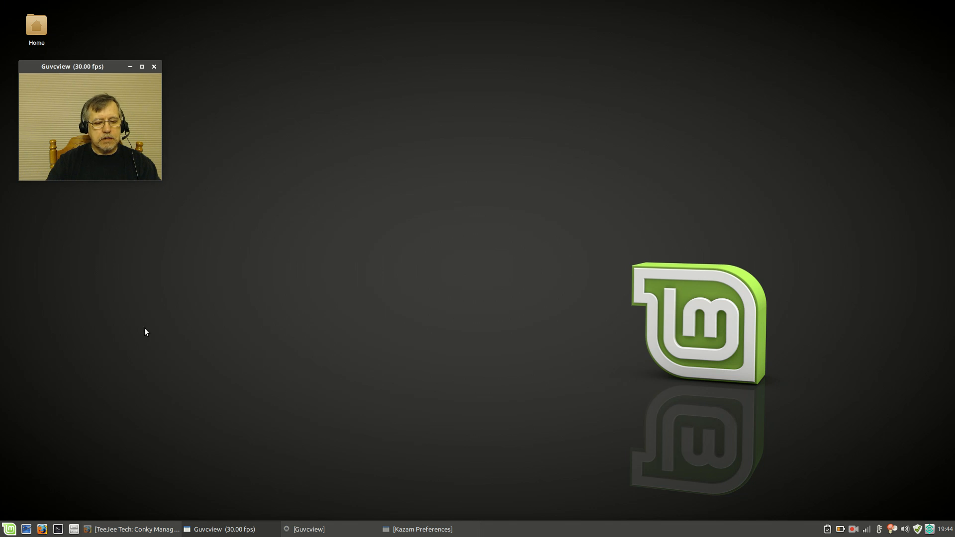
pyautogui.moveTo(113, 294)
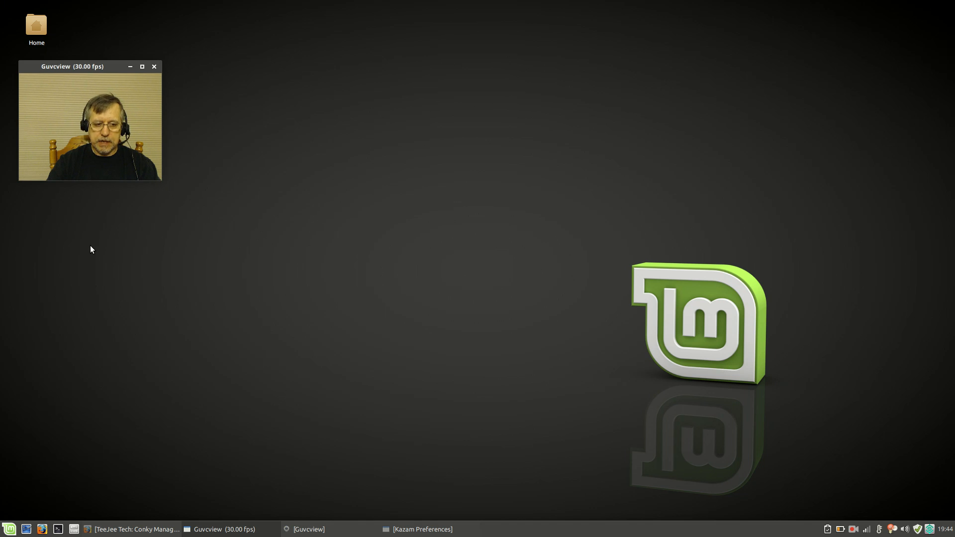
pyautogui.moveTo(100, 252)
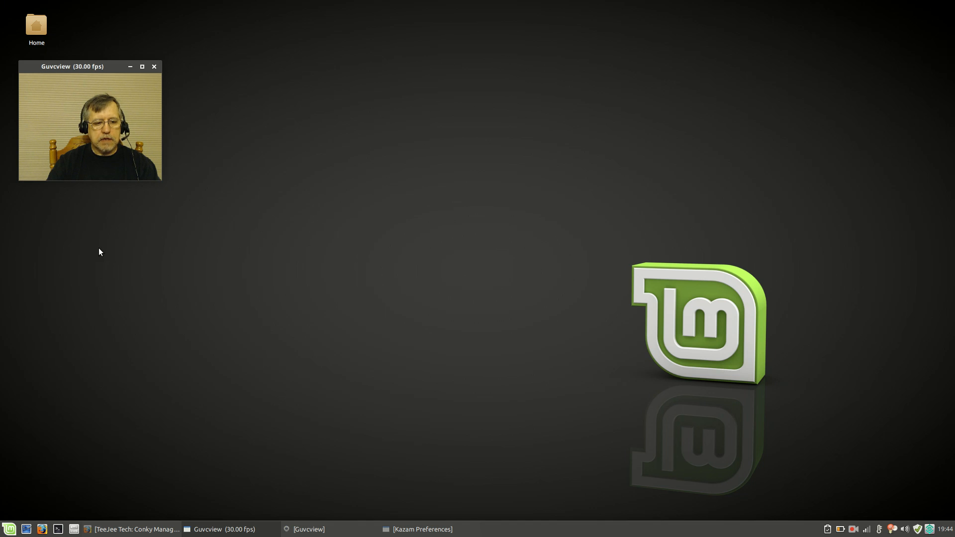
pyautogui.moveTo(98, 352)
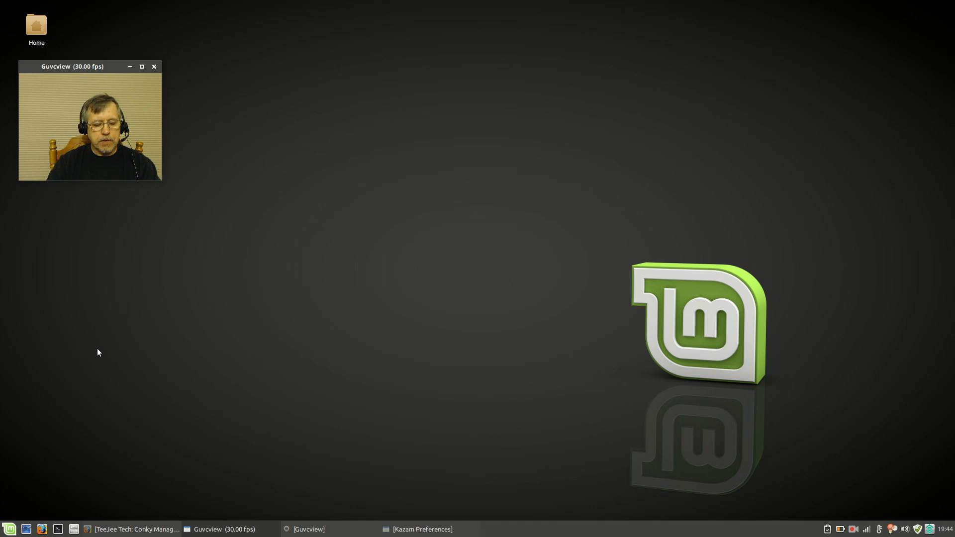
pyautogui.moveTo(102, 301)
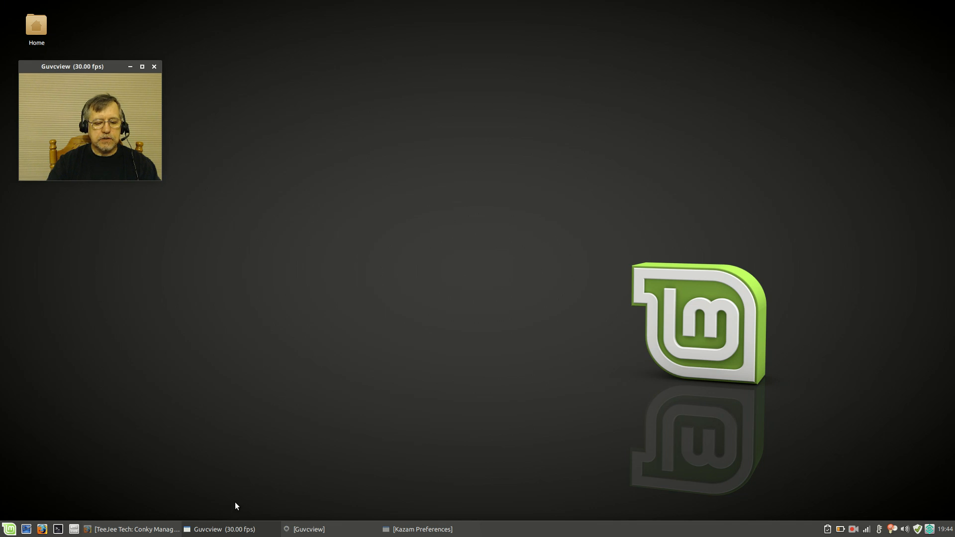
# Step: Bring up Firefox's TeeJee Tech Conky Manager page and scroll to its Installation section
pyautogui.click(128, 529)
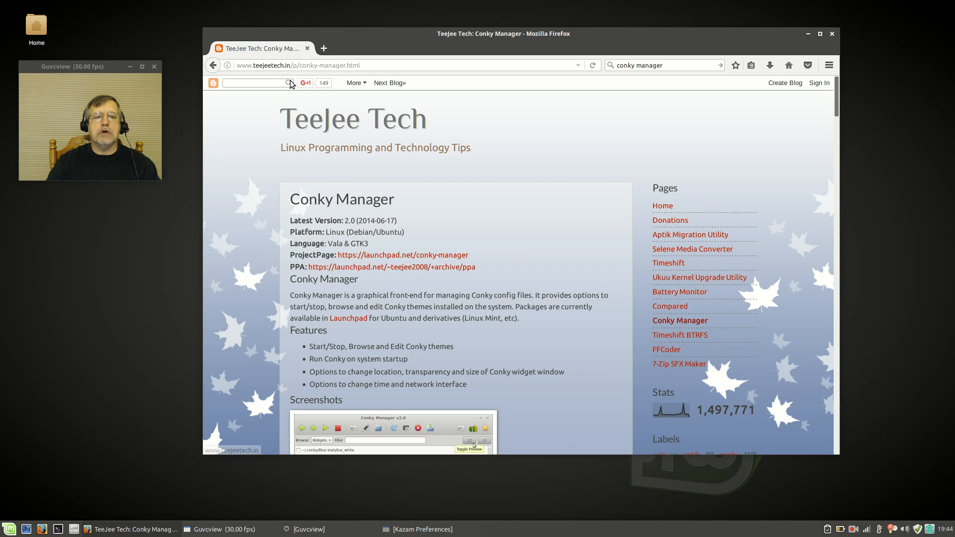
pyautogui.moveTo(378, 175)
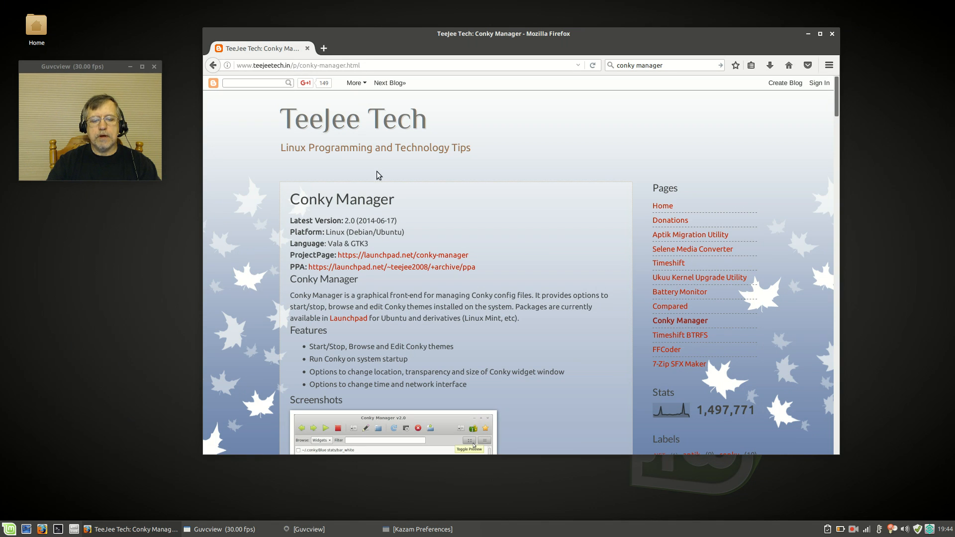
pyautogui.scroll(-3)
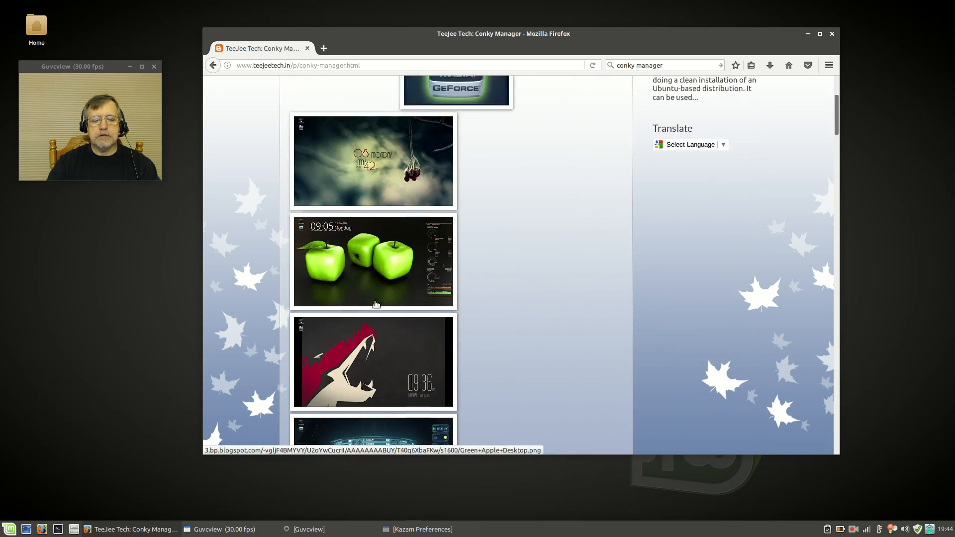
pyautogui.scroll(-3)
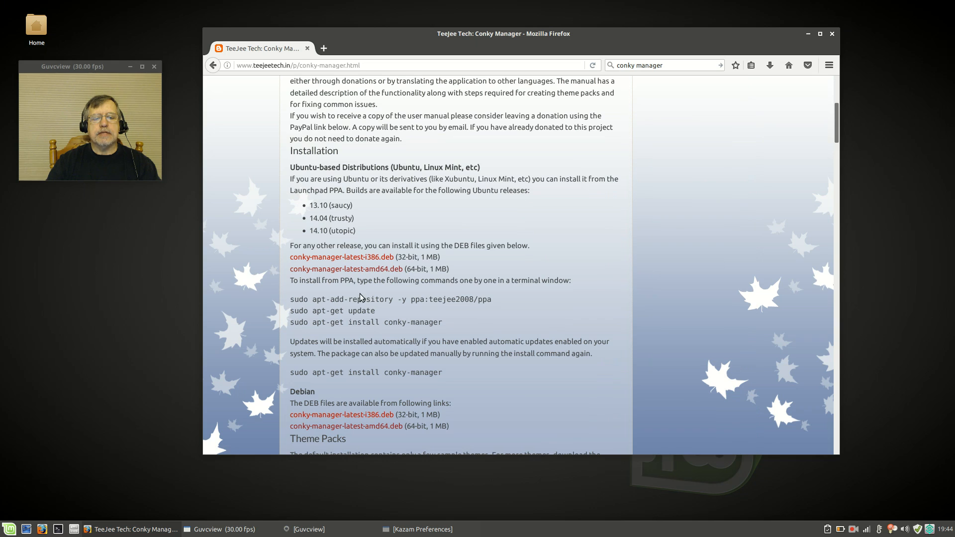
pyautogui.moveTo(346, 268)
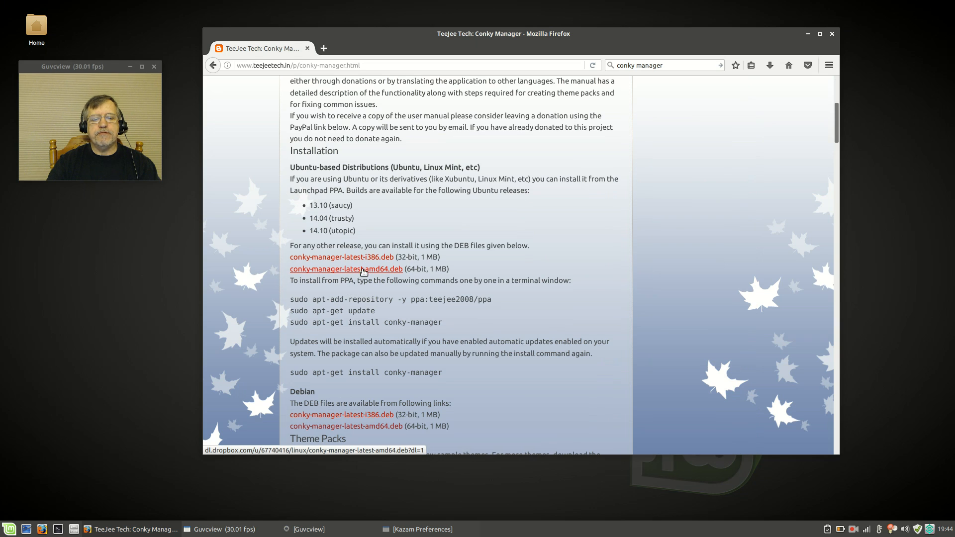
pyautogui.moveTo(341, 257)
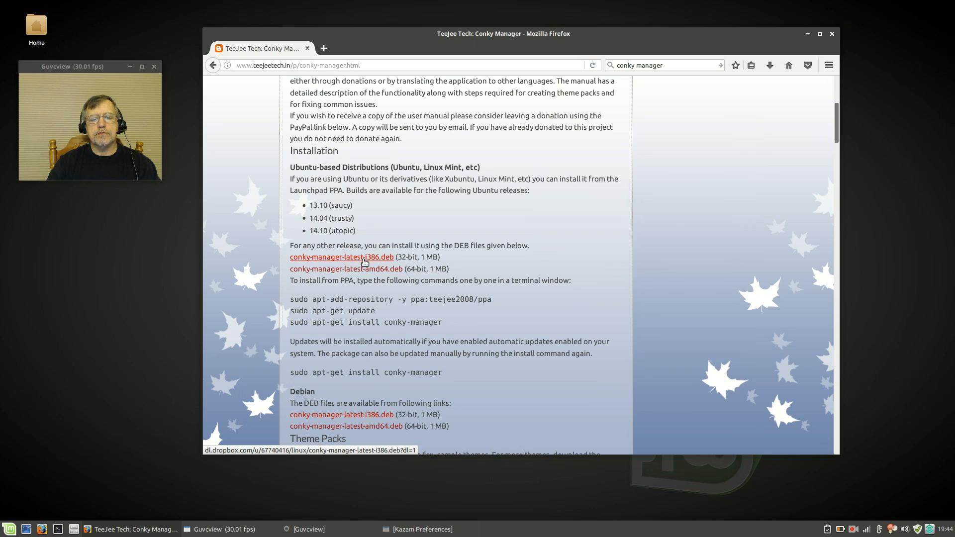
pyautogui.moveTo(363, 269)
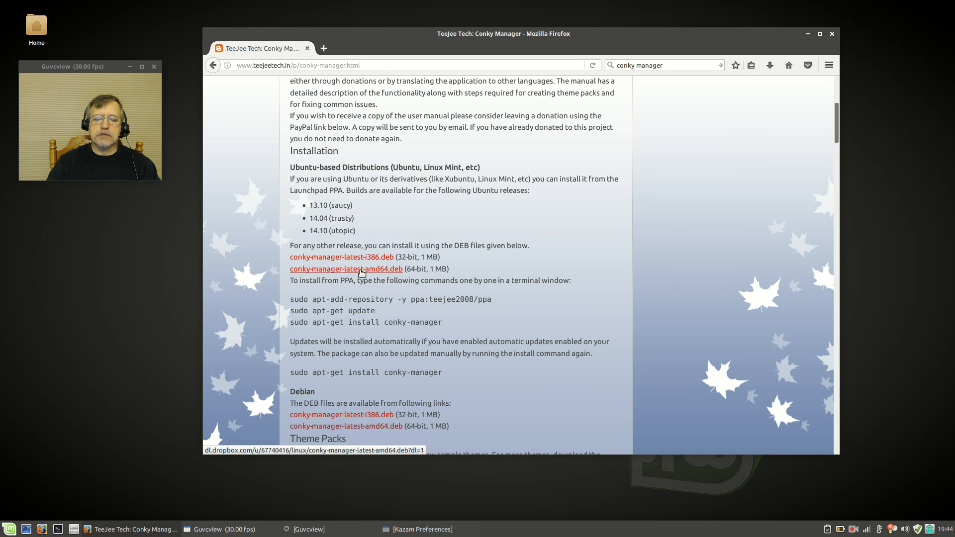
# Step: Save conky-manager-latest-amd64.deb from Firefox into the Downloads folder
pyautogui.click(346, 269)
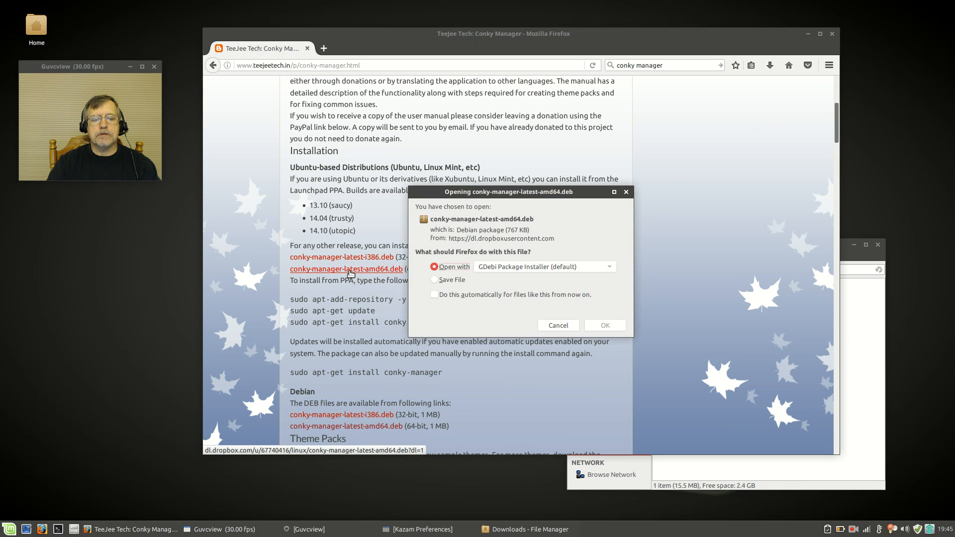
pyautogui.click(433, 280)
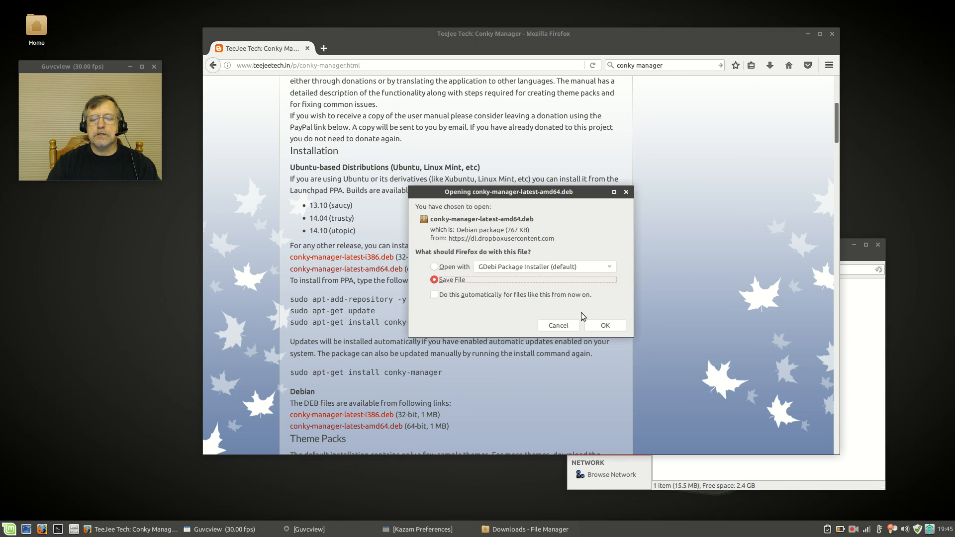
pyautogui.click(603, 325)
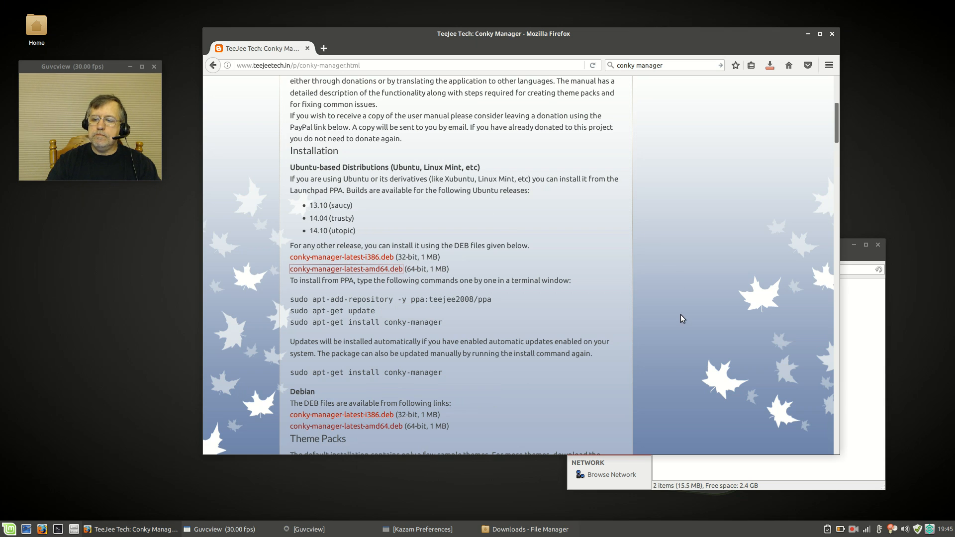
pyautogui.moveTo(762, 129)
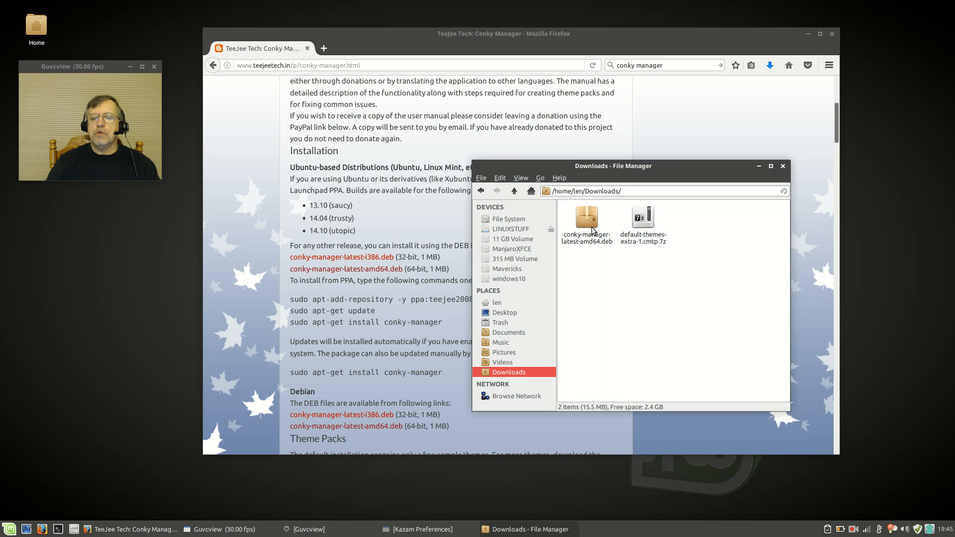
# Step: Open conky-manager-latest-amd64.deb in GDebi, find it already installed, and close GDebi
pyautogui.rightClick(586, 217)
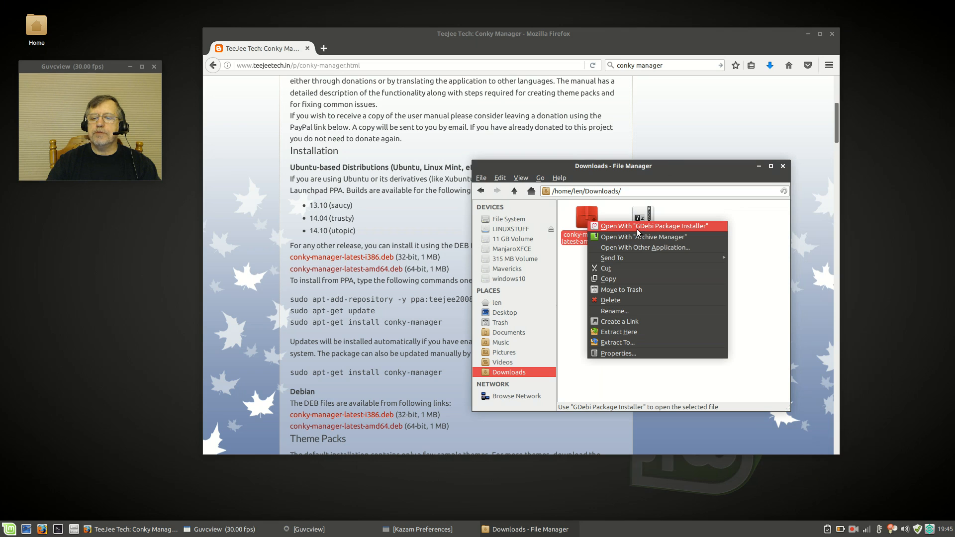
pyautogui.click(652, 225)
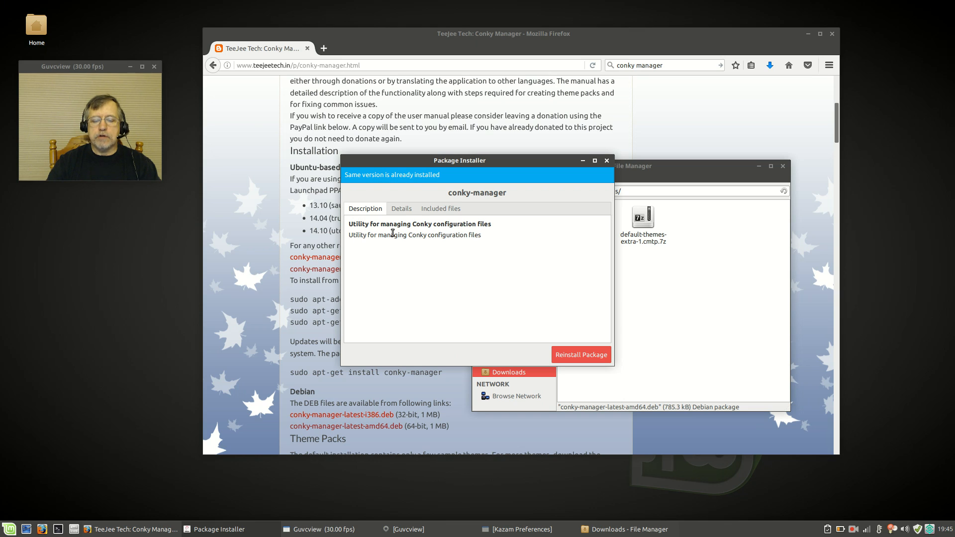
pyautogui.moveTo(578, 322)
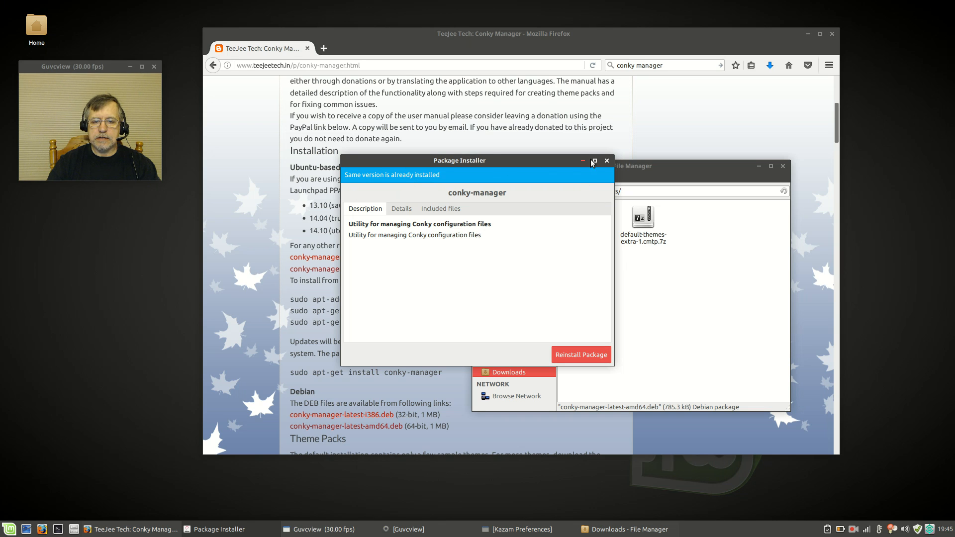
pyautogui.click(607, 160)
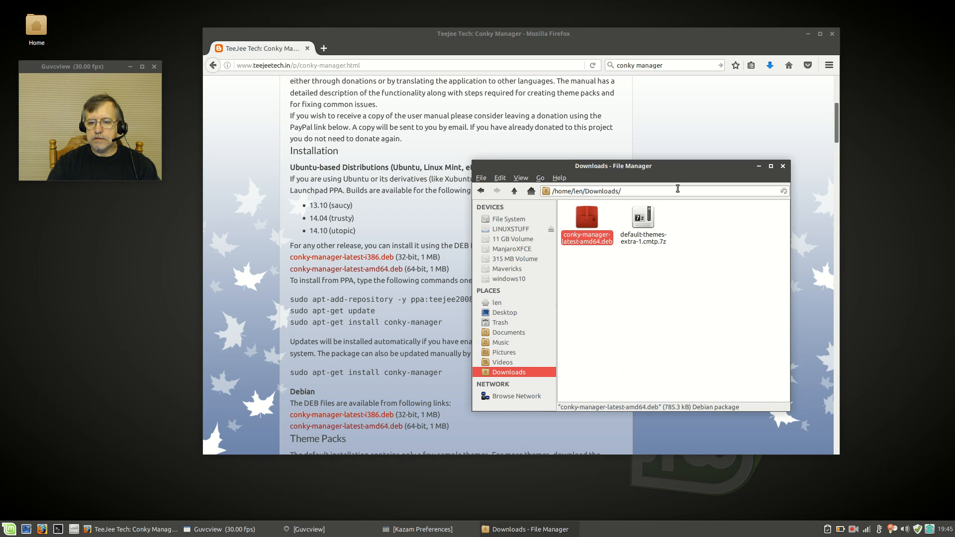
pyautogui.moveTo(583, 179)
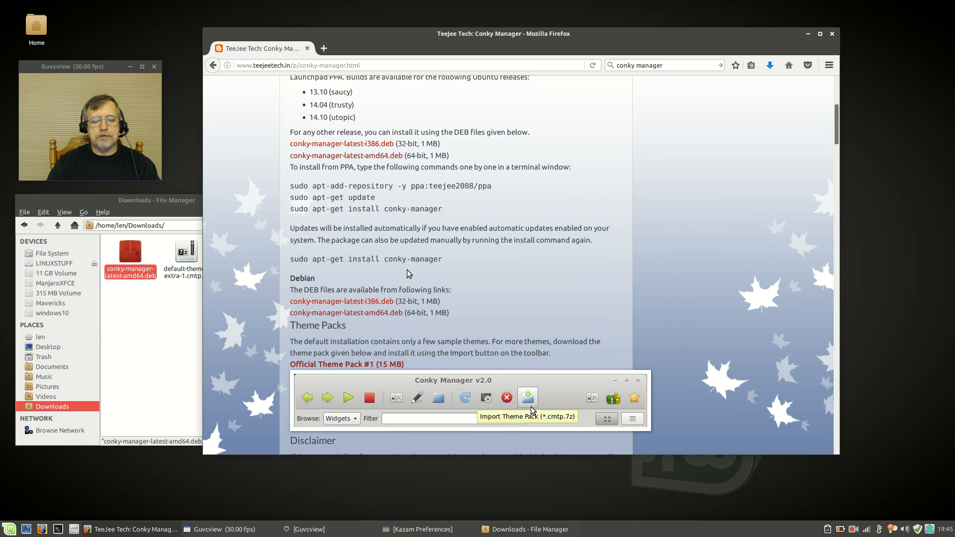
# Step: Open the Official Theme Pack #1 MediaFire page, then hide Firefox
pyautogui.scroll(-3)
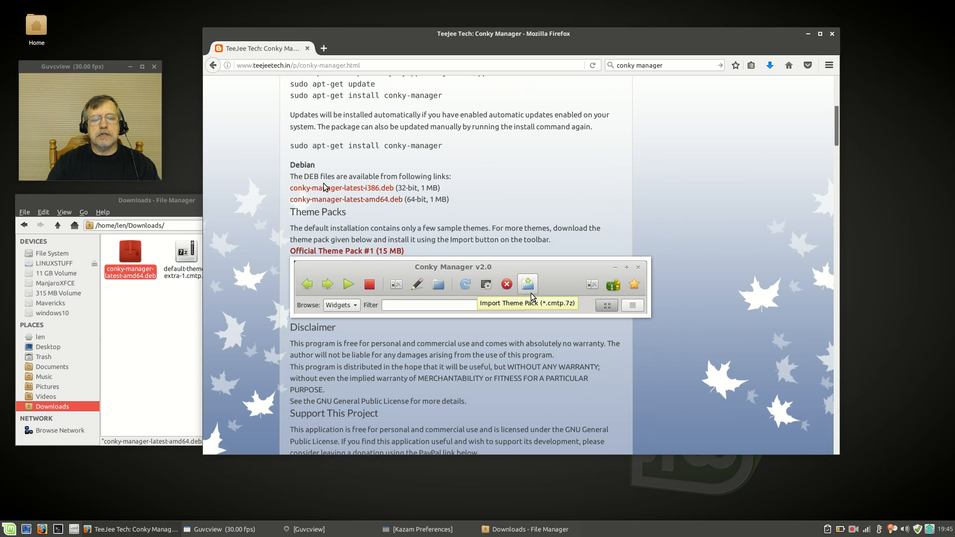
pyautogui.scroll(-3)
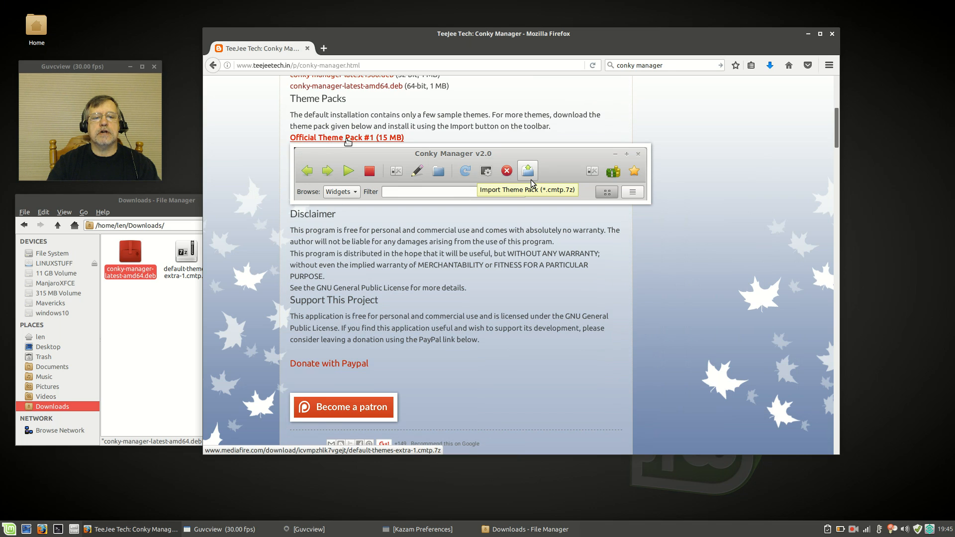
pyautogui.click(346, 138)
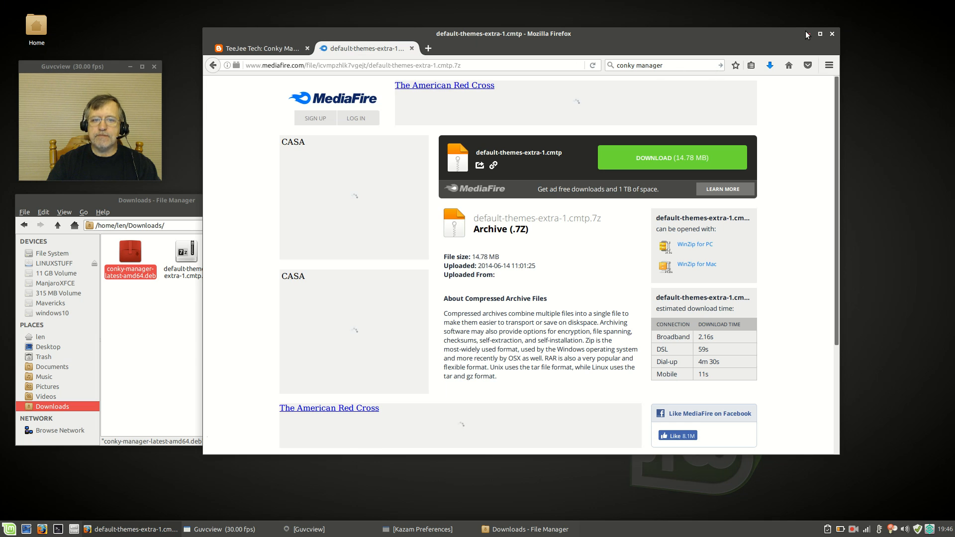
pyautogui.click(806, 34)
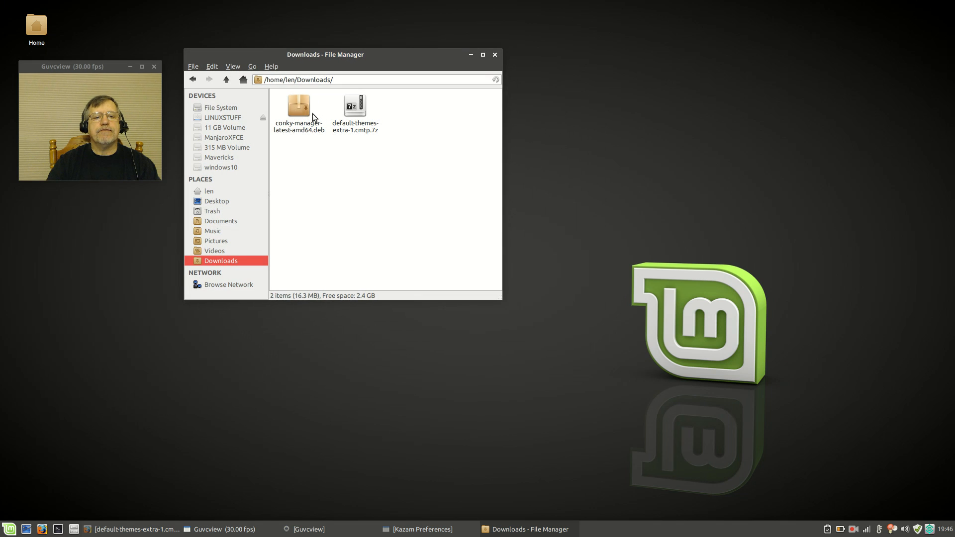
pyautogui.moveTo(335, 128)
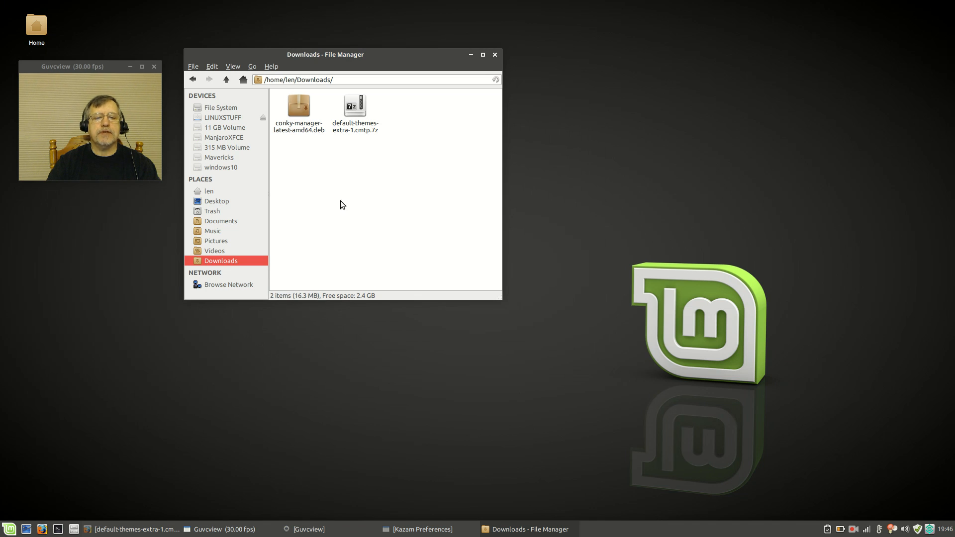
pyautogui.moveTo(52, 491)
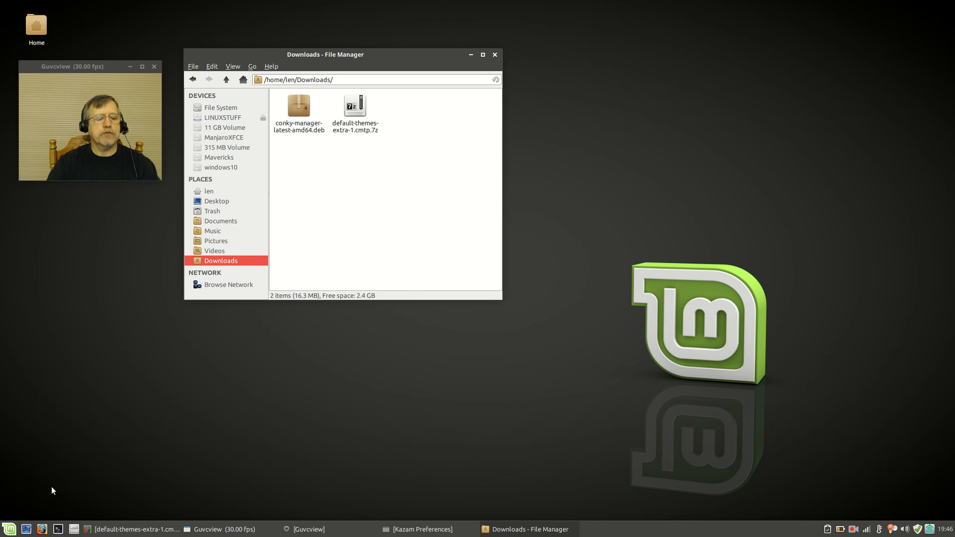
# Step: Show the Accessories category in the Linux Mint menu
pyautogui.click(9, 529)
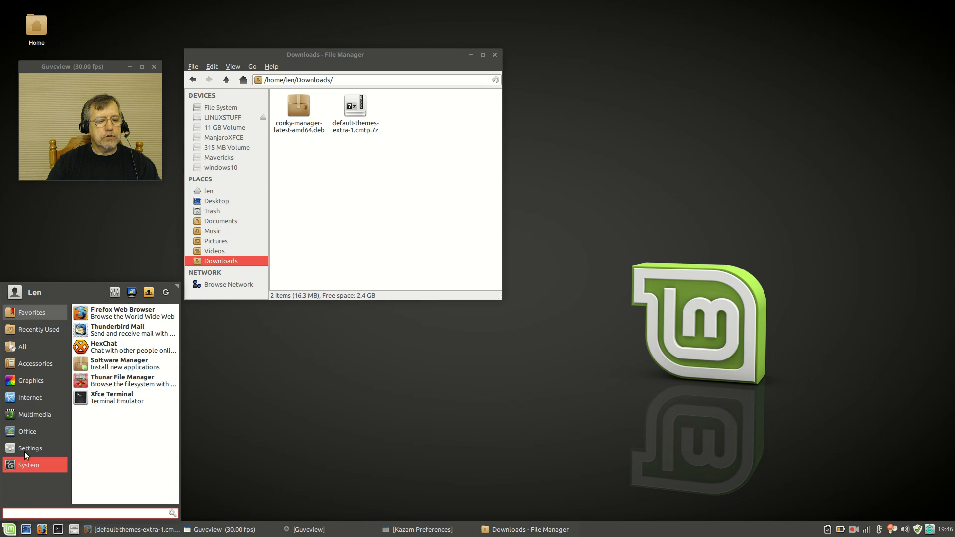
pyautogui.click(35, 364)
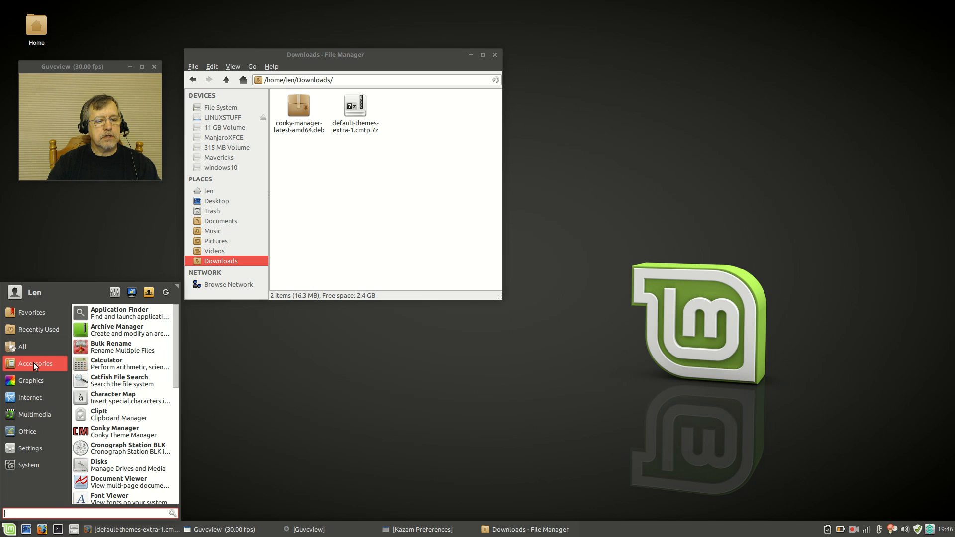
pyautogui.moveTo(114, 431)
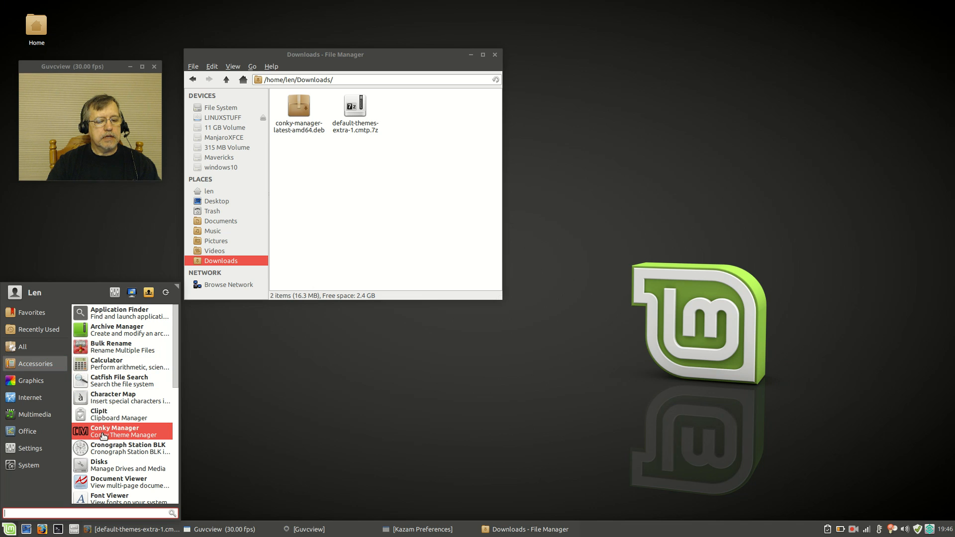
# Step: Launch Conky Manager from Accessories and start Import Theme Pack
pyautogui.click(114, 431)
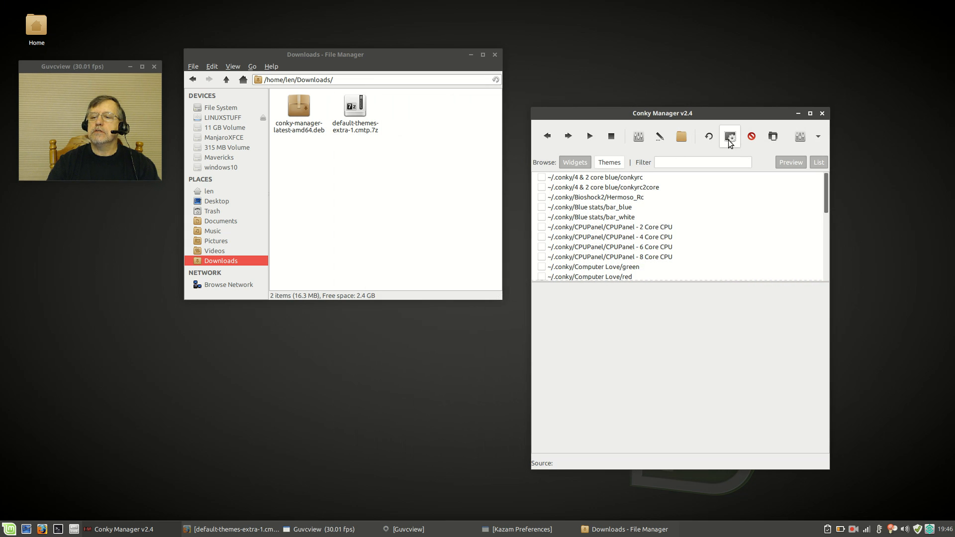
pyautogui.moveTo(771, 159)
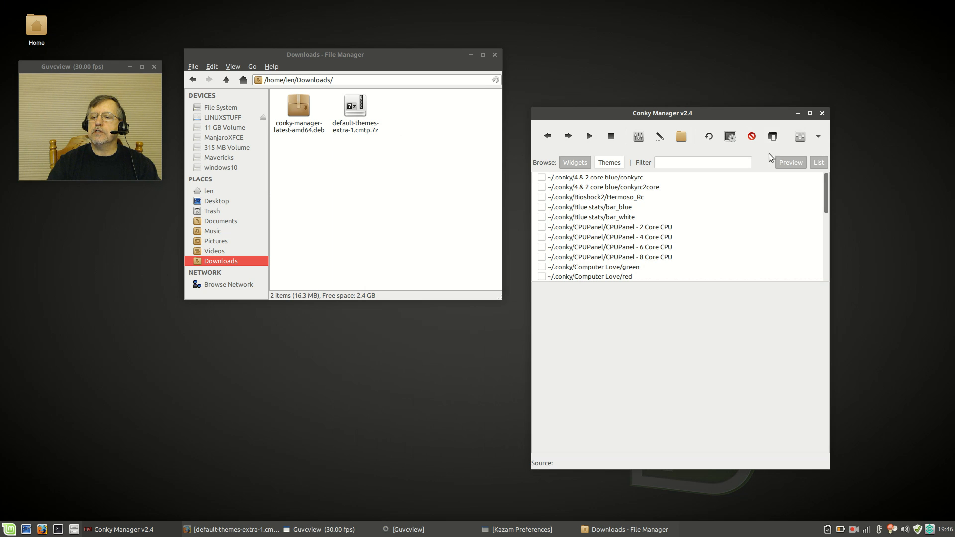
pyautogui.moveTo(771, 136)
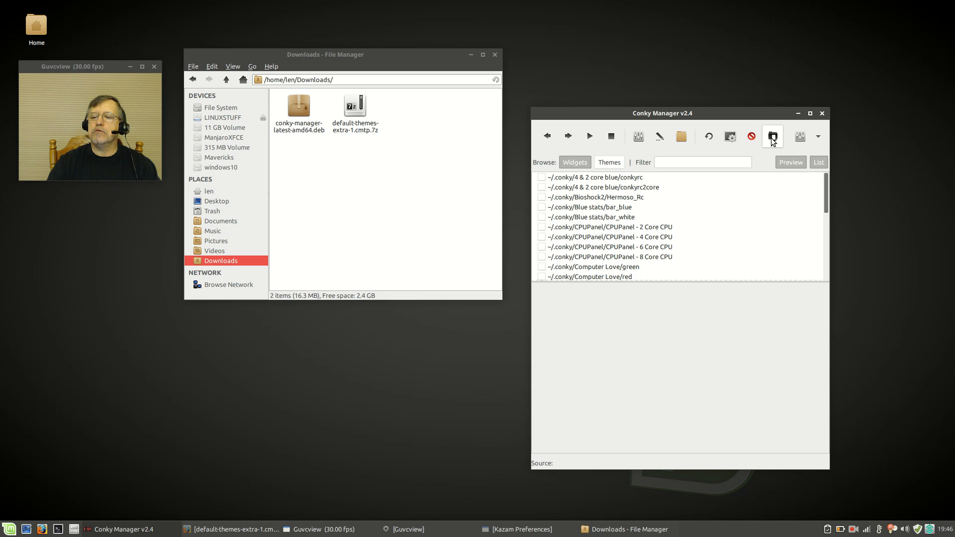
pyautogui.click(771, 136)
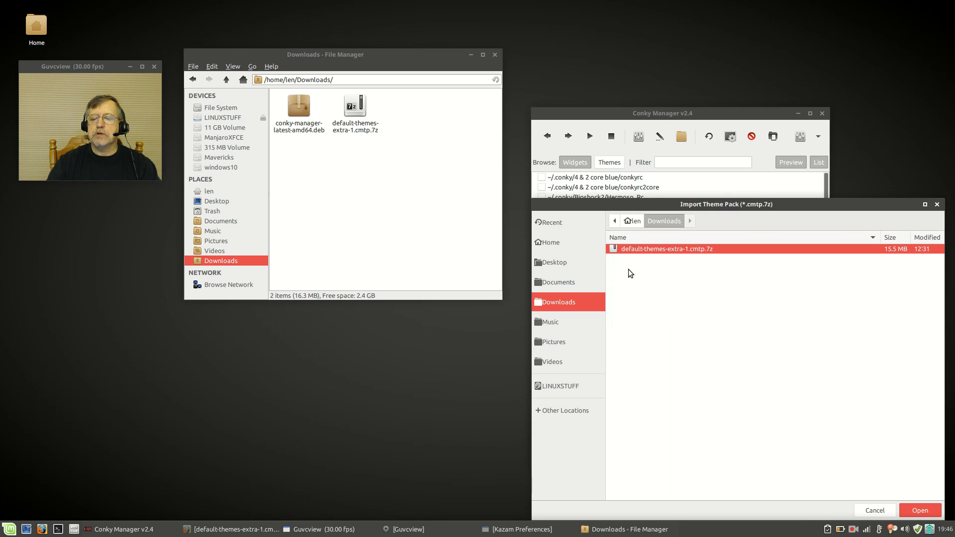
pyautogui.moveTo(683, 255)
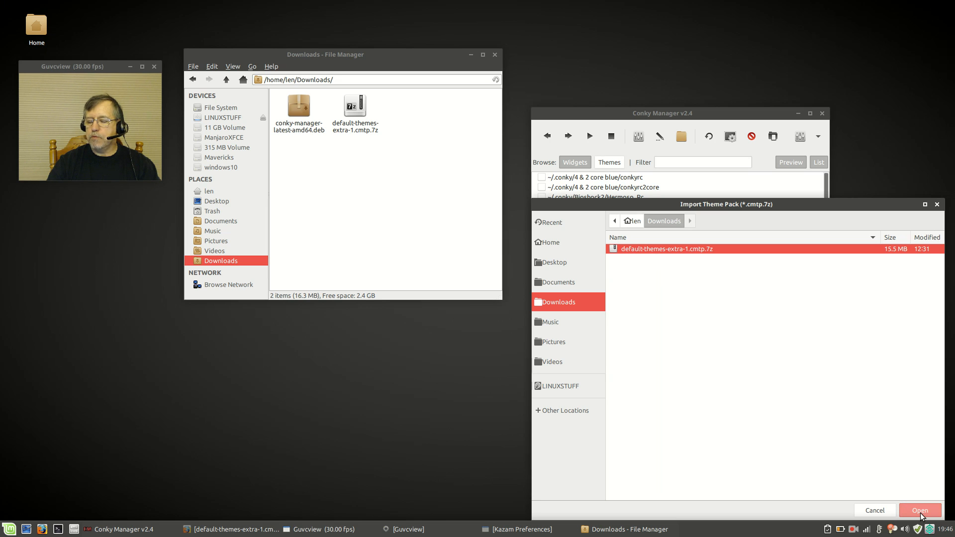
# Step: Open default-themes-extra-1.cmtp.7z in the Import Theme Pack dialog
pyautogui.click(919, 510)
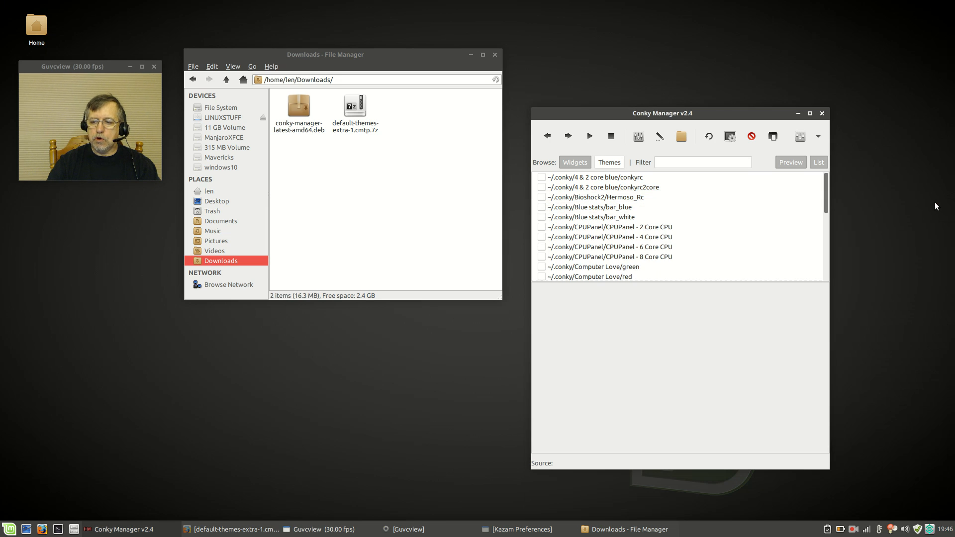
pyautogui.moveTo(638, 233)
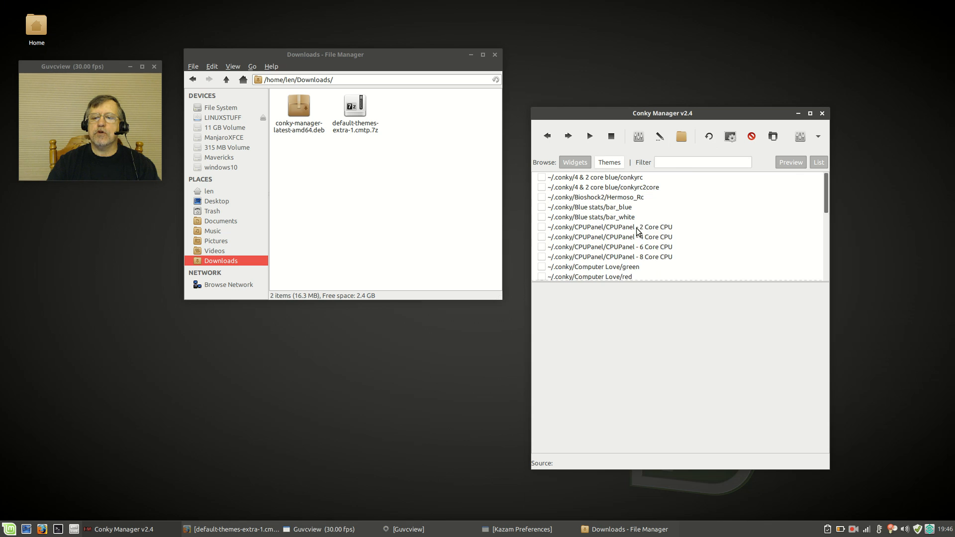
# Step: Close the Thunar Downloads window
pyautogui.scroll(-3)
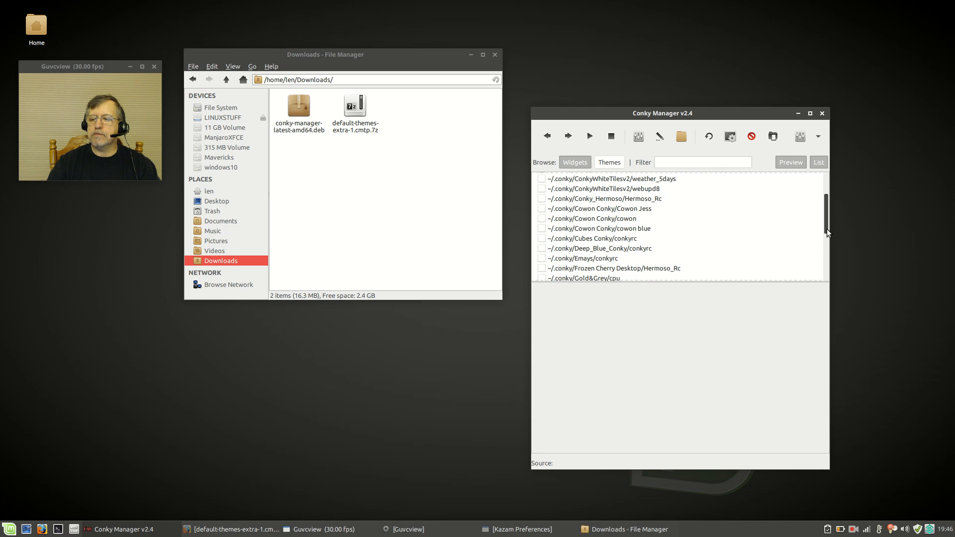
pyautogui.scroll(3)
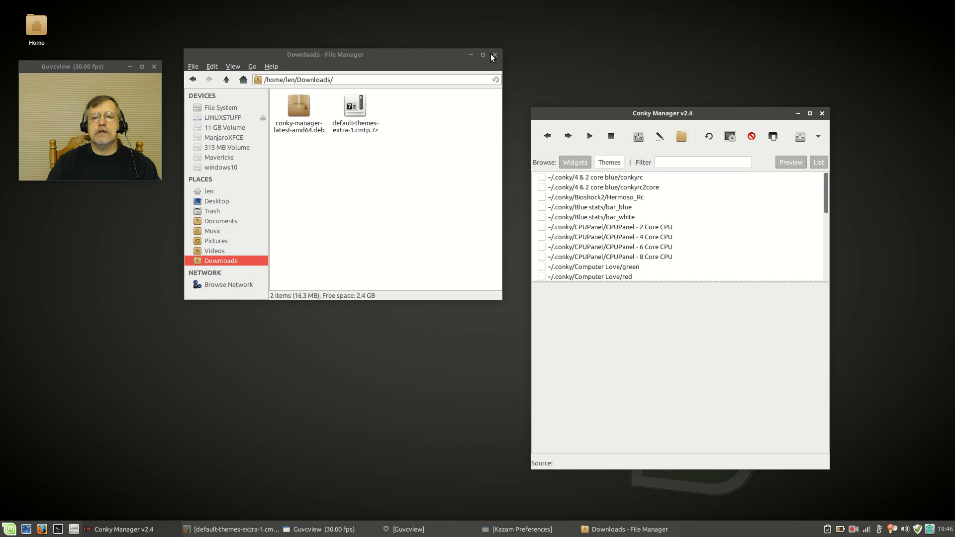
pyautogui.click(494, 55)
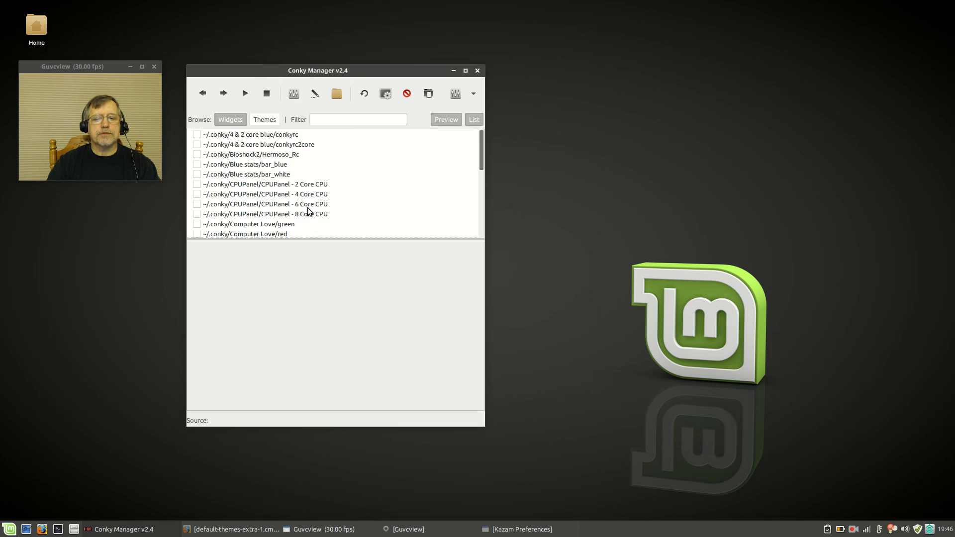
pyautogui.moveTo(215, 163)
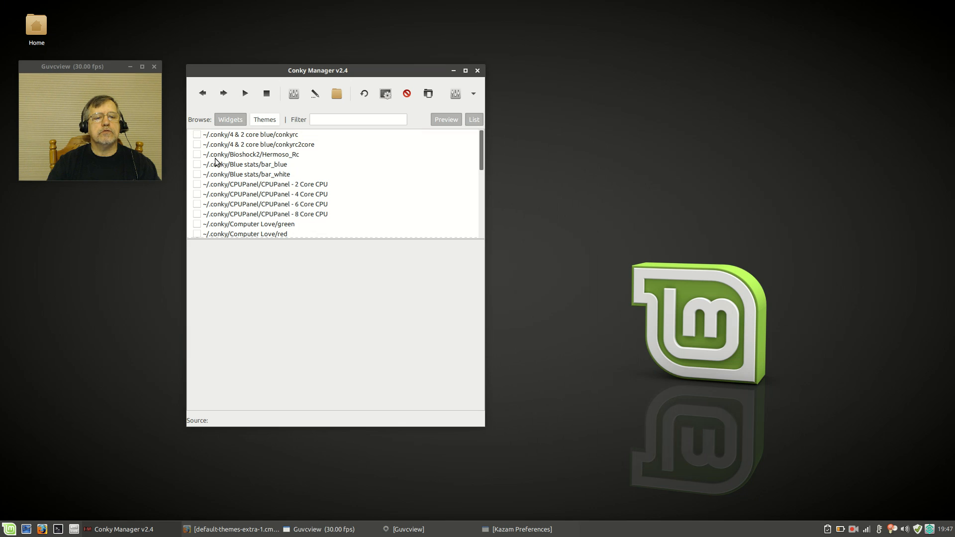
# Step: Test the Hermoso_Rc, CPUPanel 6 Core CPU and Computer Love green widgets, then switch them off
pyautogui.click(250, 154)
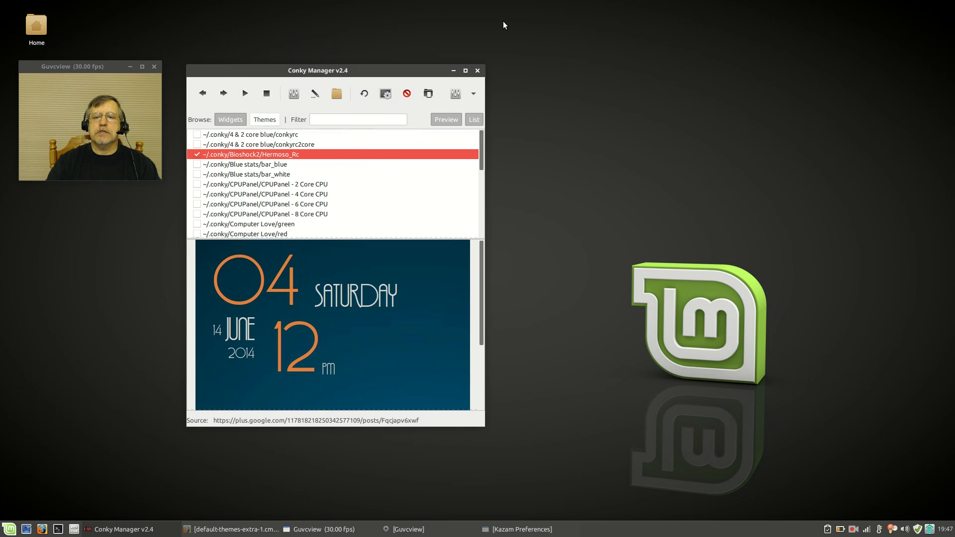
pyautogui.moveTo(313, 363)
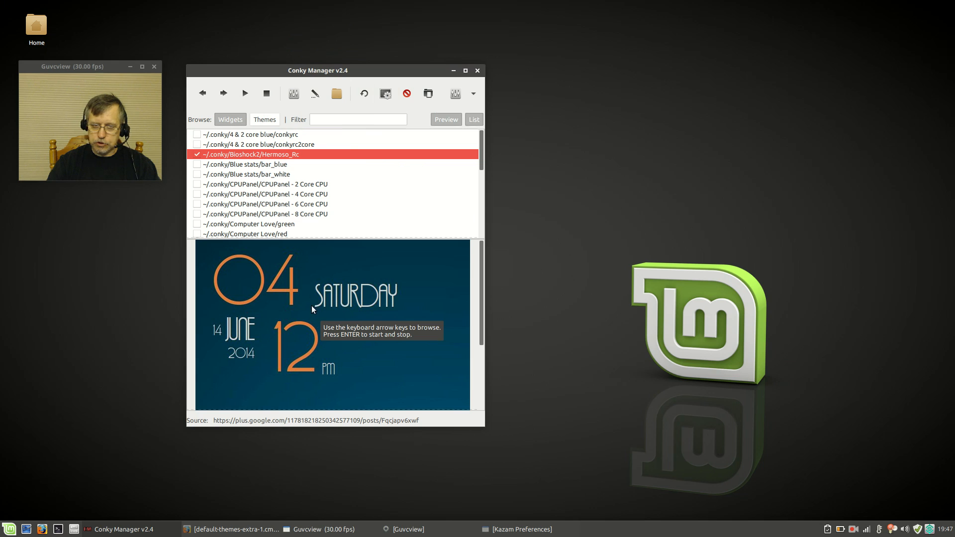
pyautogui.moveTo(213, 208)
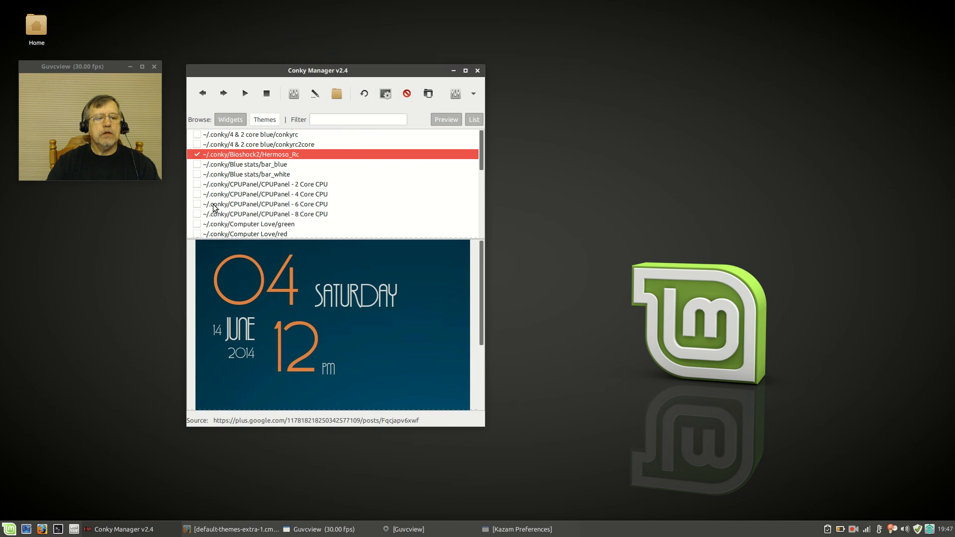
pyautogui.click(264, 204)
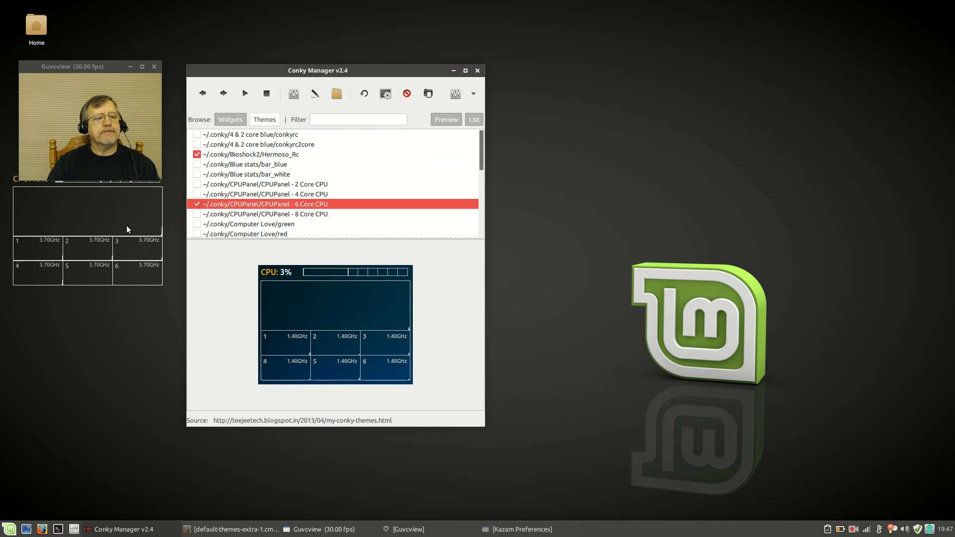
pyautogui.click(197, 203)
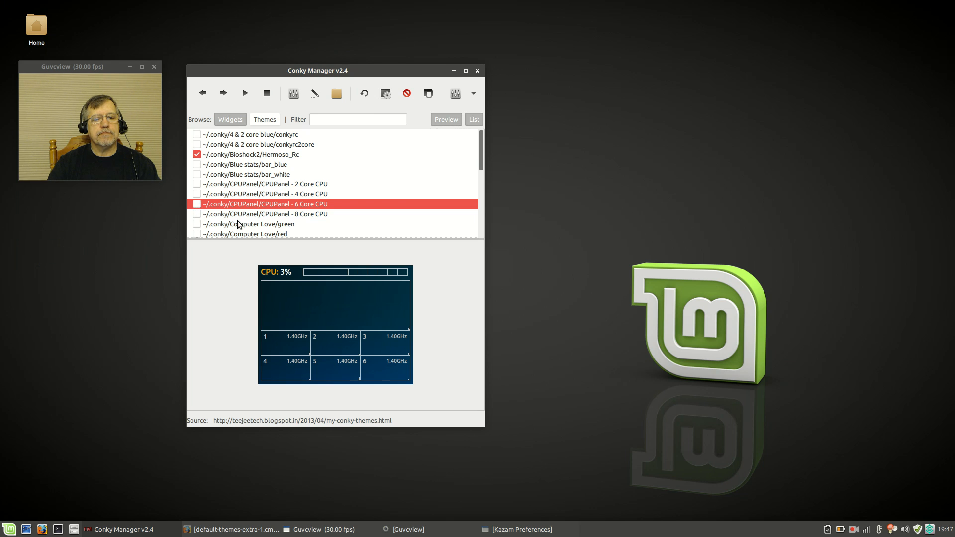
pyautogui.click(247, 223)
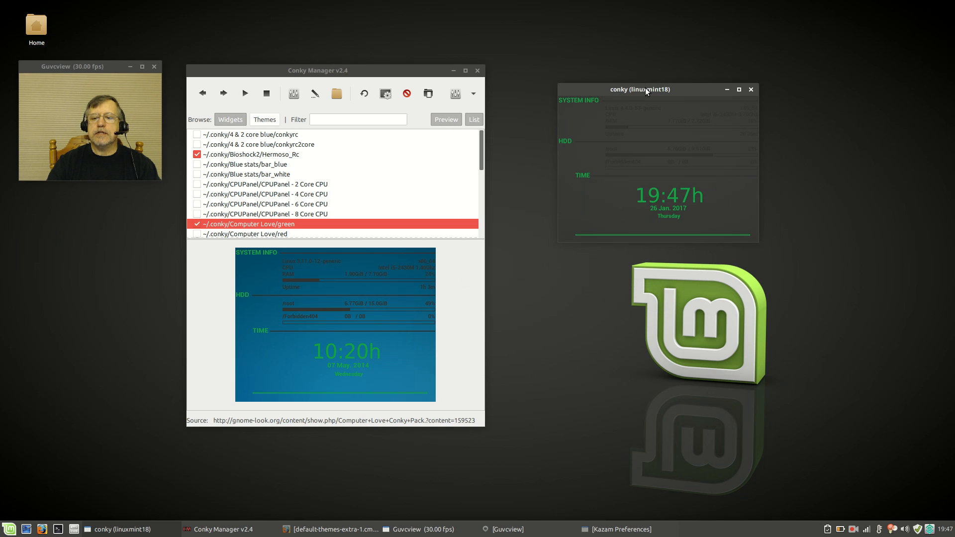
pyautogui.moveTo(676, 128)
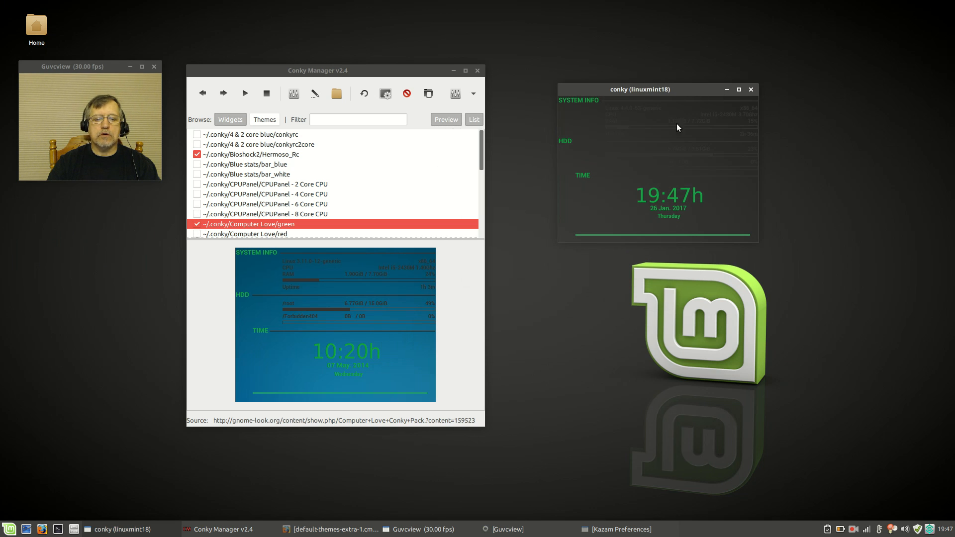
pyautogui.click(751, 89)
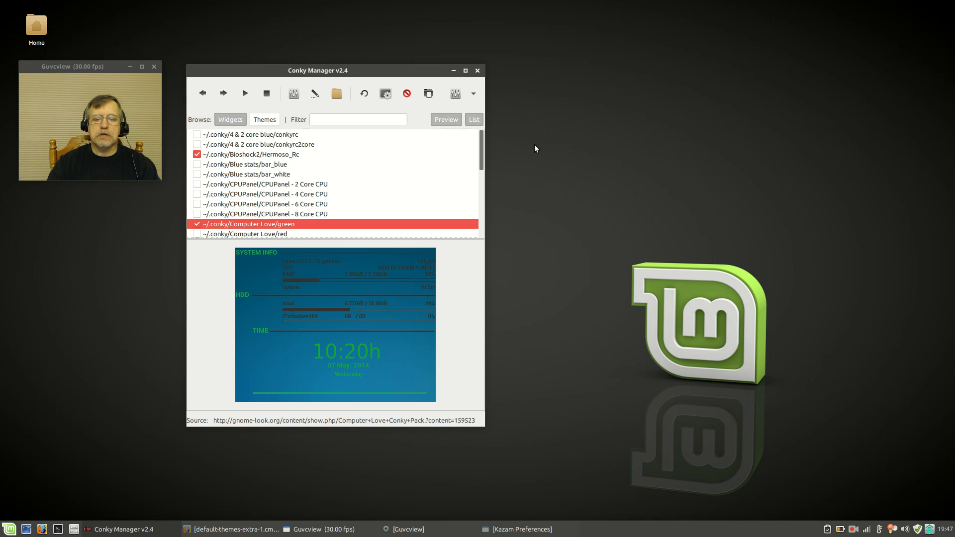
pyautogui.moveTo(298, 295)
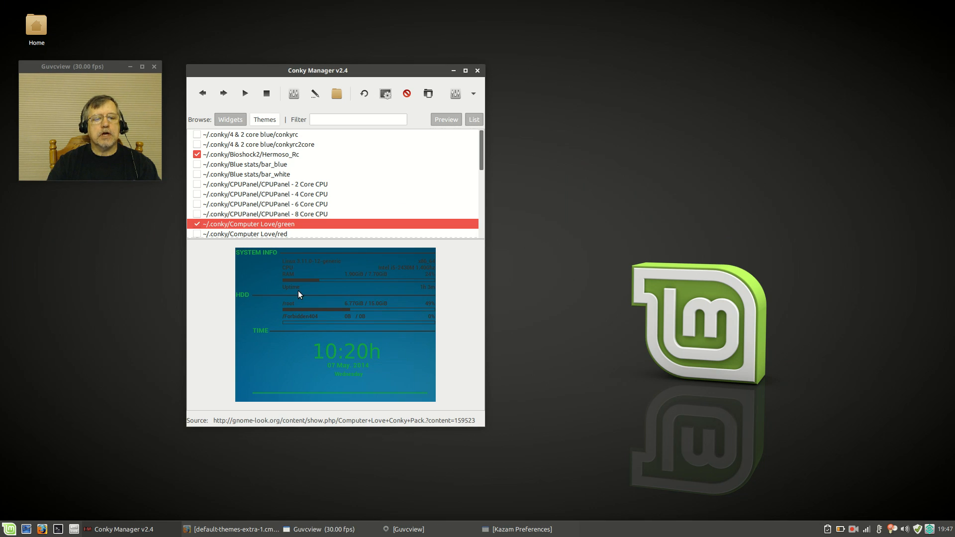
pyautogui.click(250, 155)
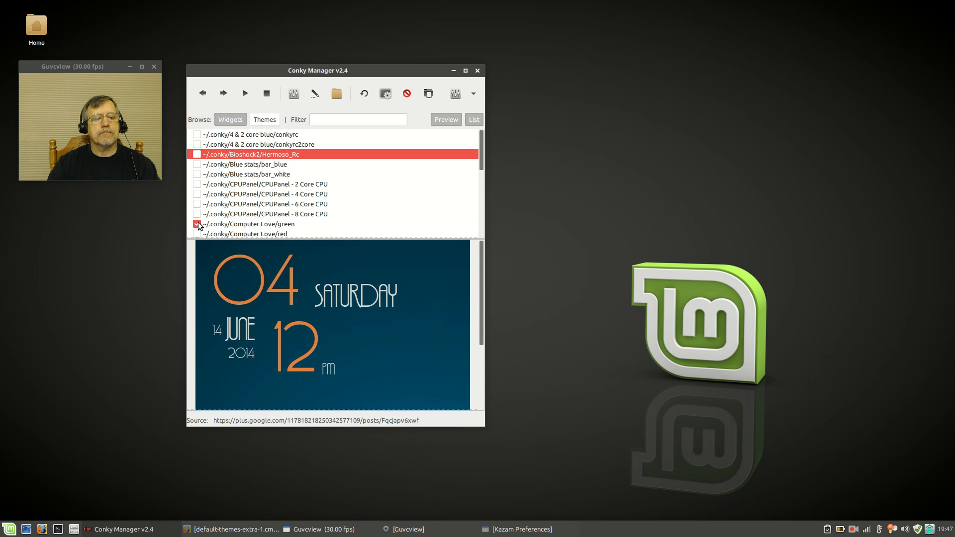
# Step: Scroll the widget list to bring ~/.conky/Gotham/Gotham into view
pyautogui.scroll(-3)
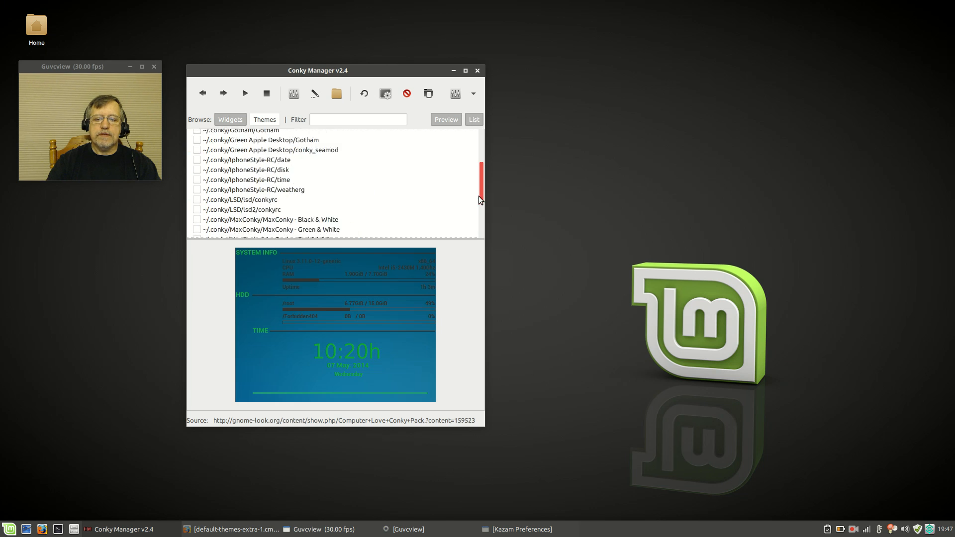
pyautogui.scroll(-3)
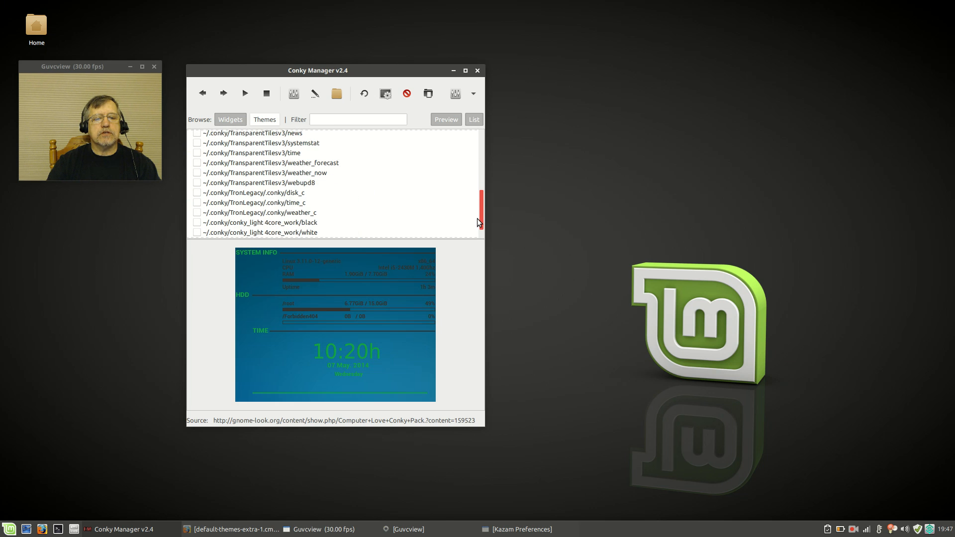
pyautogui.scroll(-3)
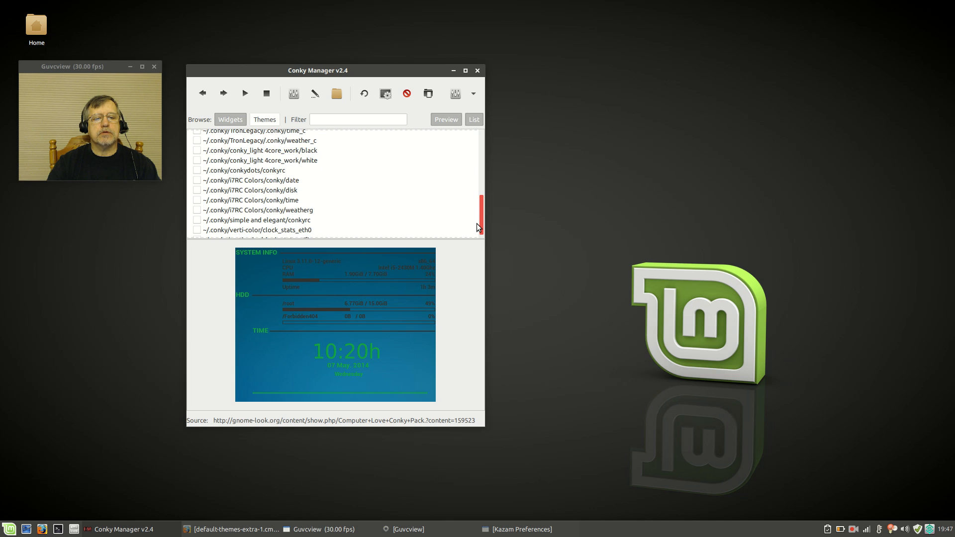
pyautogui.scroll(-3)
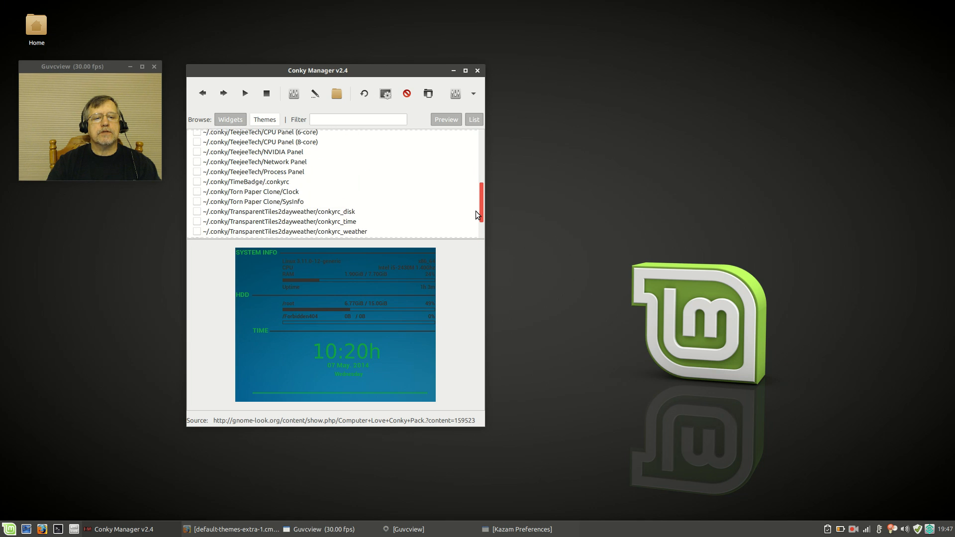
pyautogui.scroll(3)
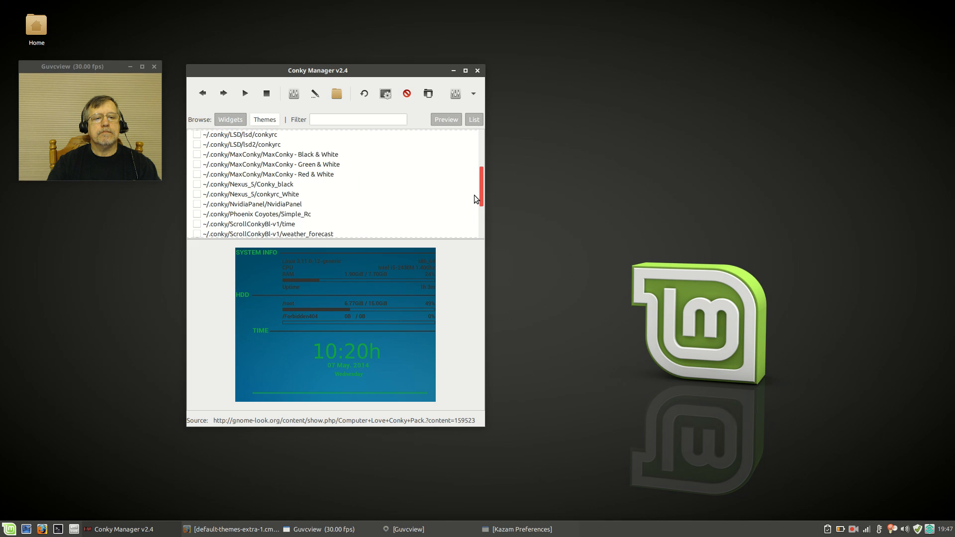
pyautogui.scroll(3)
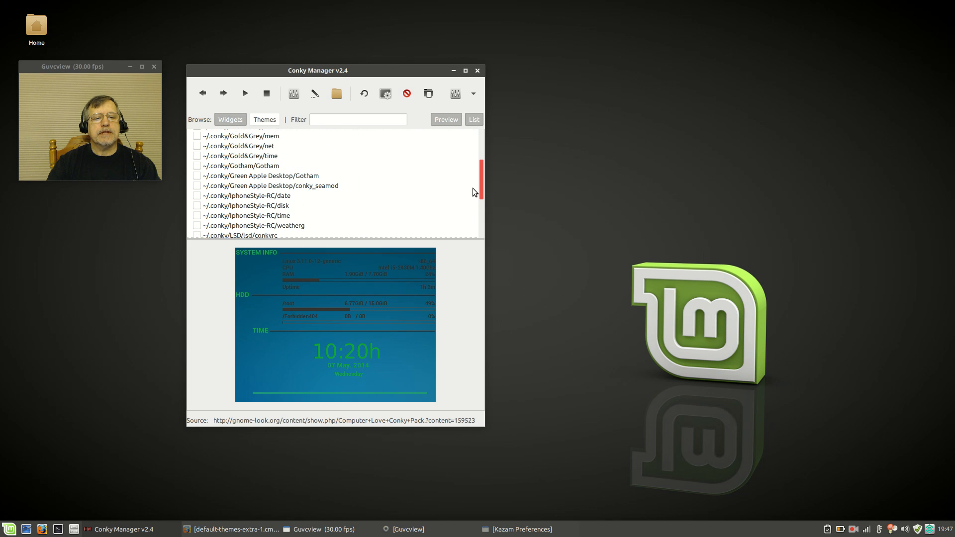
# Step: Select and enable ~/.conky/Gotham/Gotham, then move the Conky Manager window lower
pyautogui.click(250, 165)
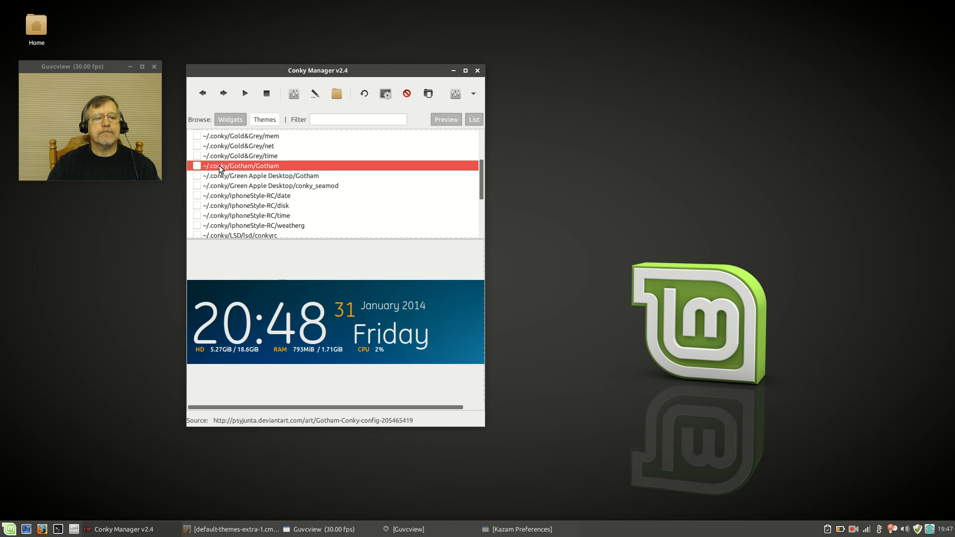
pyautogui.moveTo(204, 177)
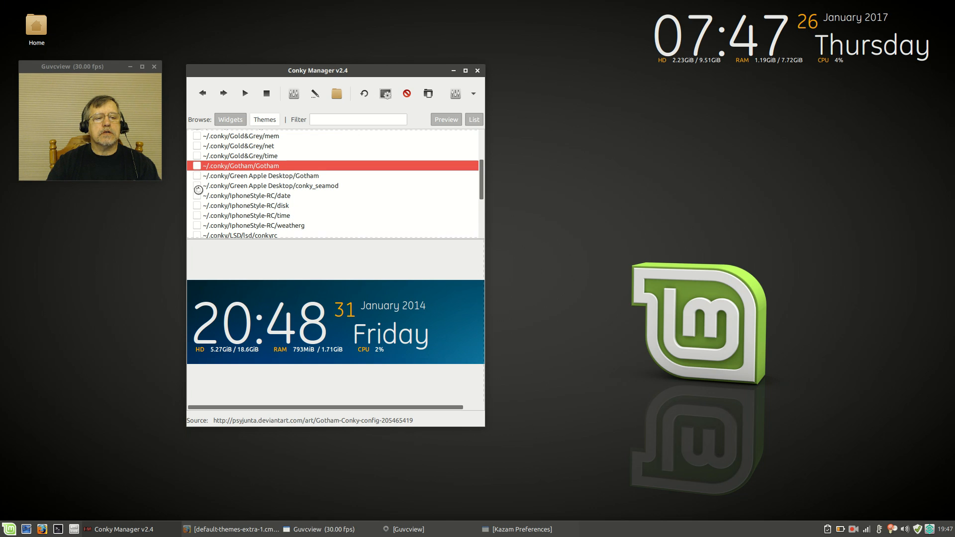
pyautogui.click(197, 165)
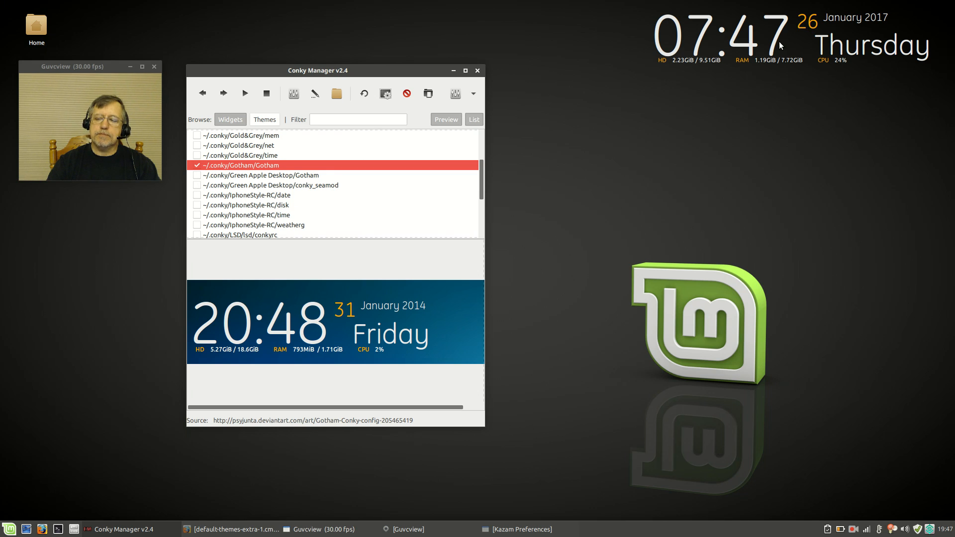
pyautogui.moveTo(317, 70); pyautogui.dragTo(320, 76)
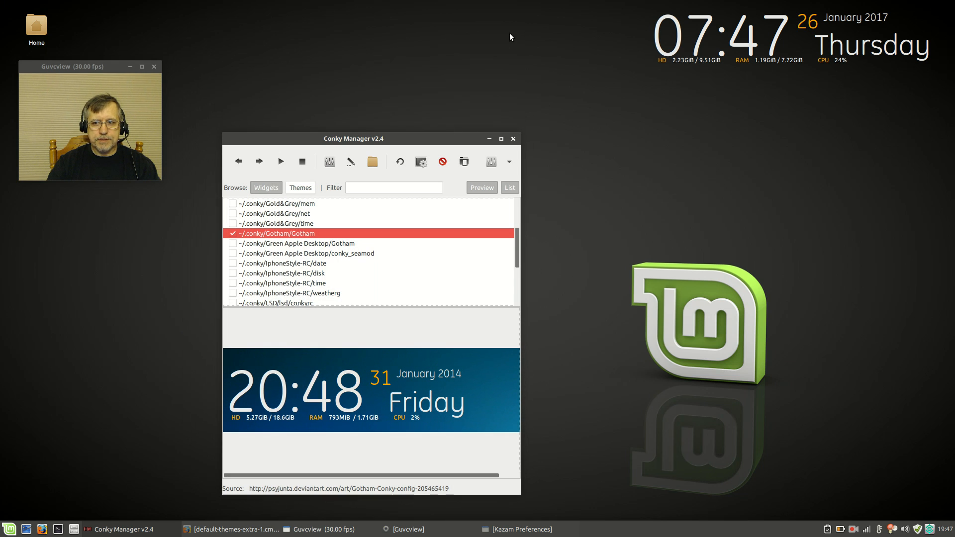
pyautogui.moveTo(342, 223)
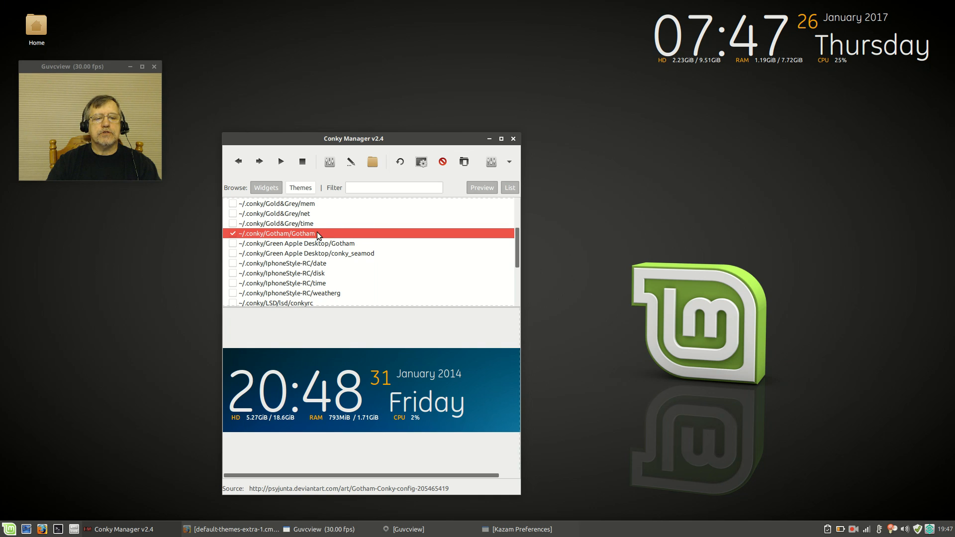
pyautogui.moveTo(241, 238)
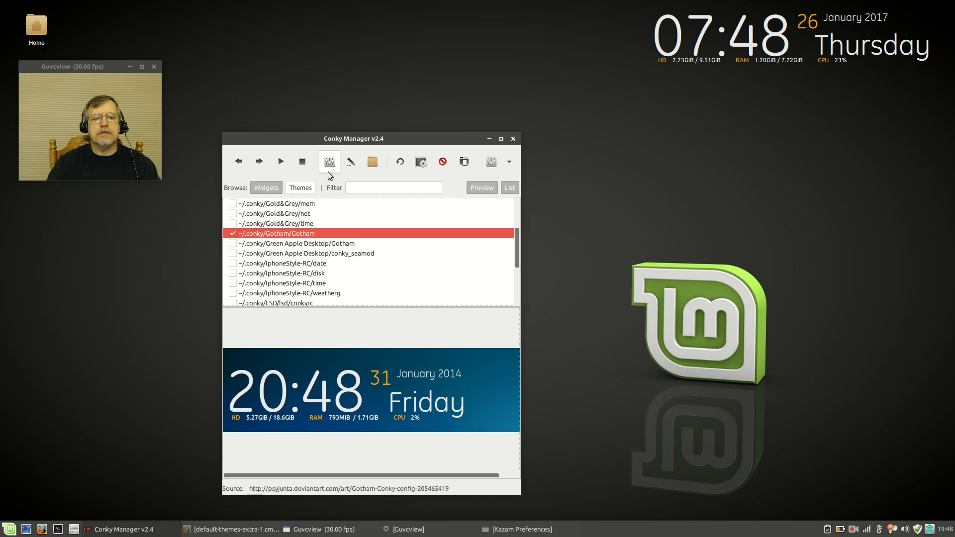
# Step: Open the Gotham widget's Edit Widget settings and try Top Middle alignment
pyautogui.click(328, 161)
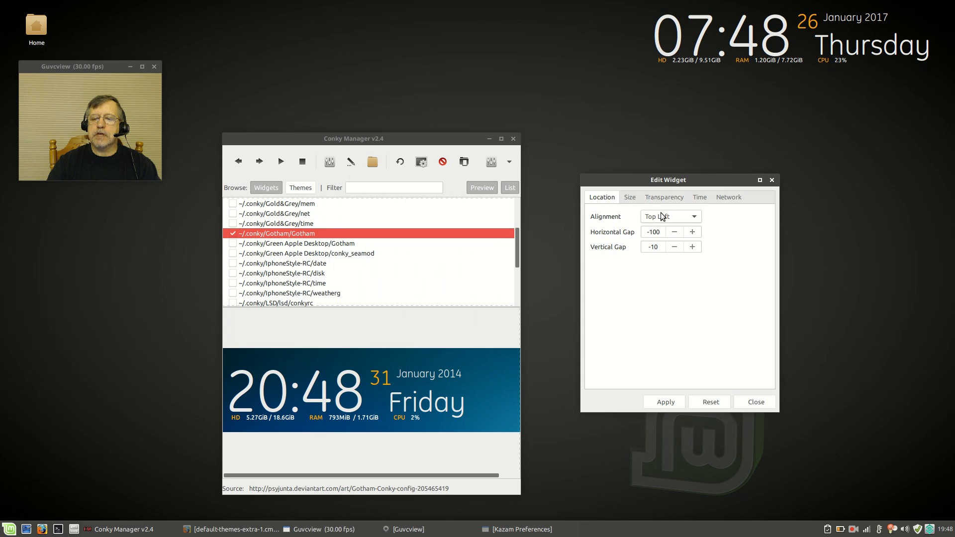
pyautogui.click(670, 217)
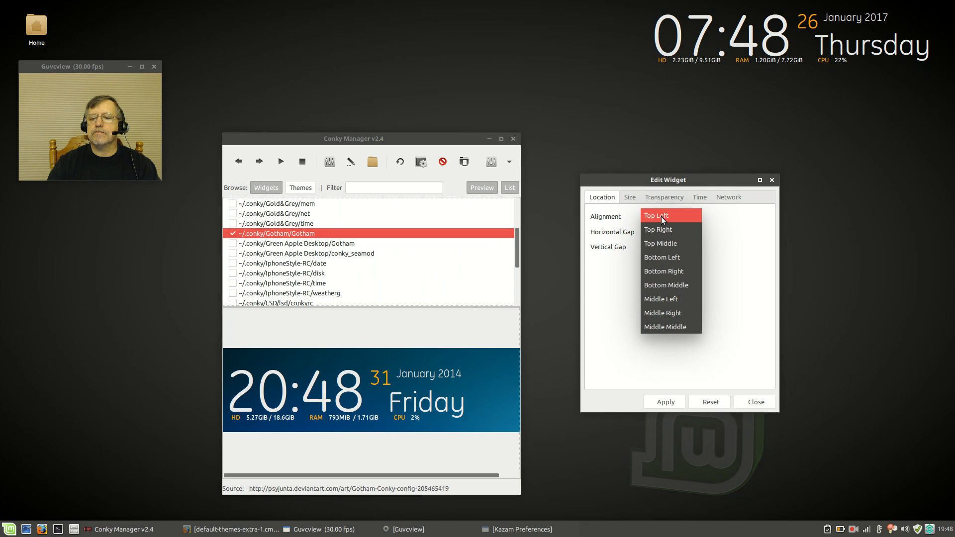
pyautogui.moveTo(660, 250)
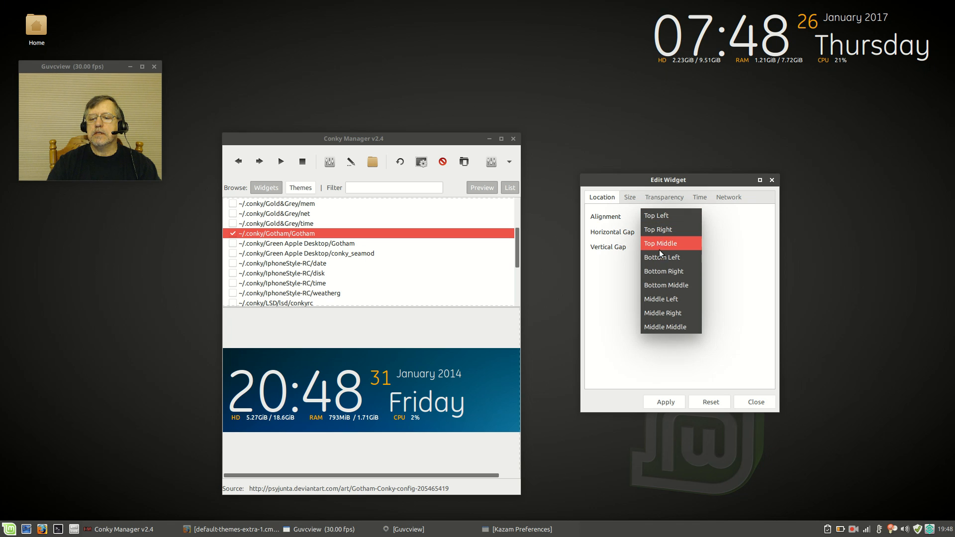
pyautogui.moveTo(661, 243)
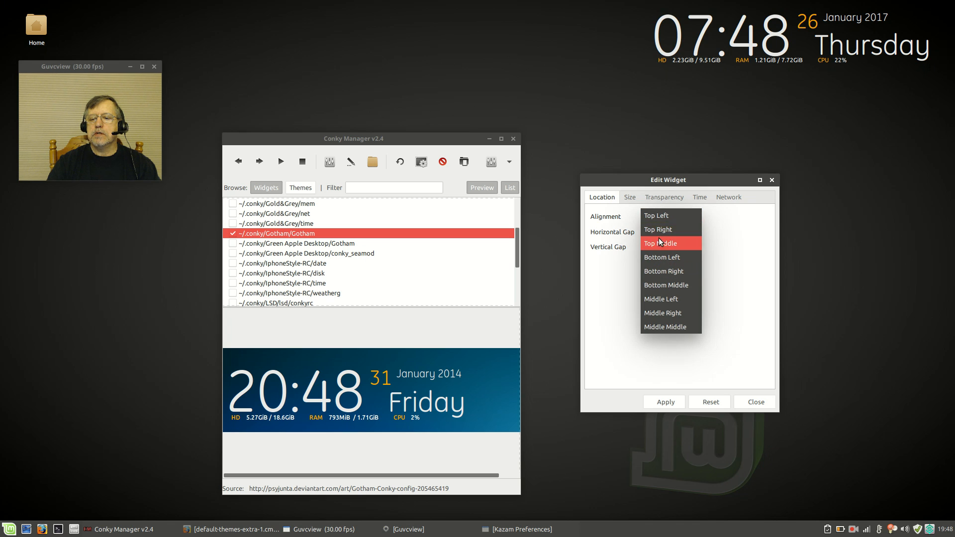
pyautogui.click(660, 243)
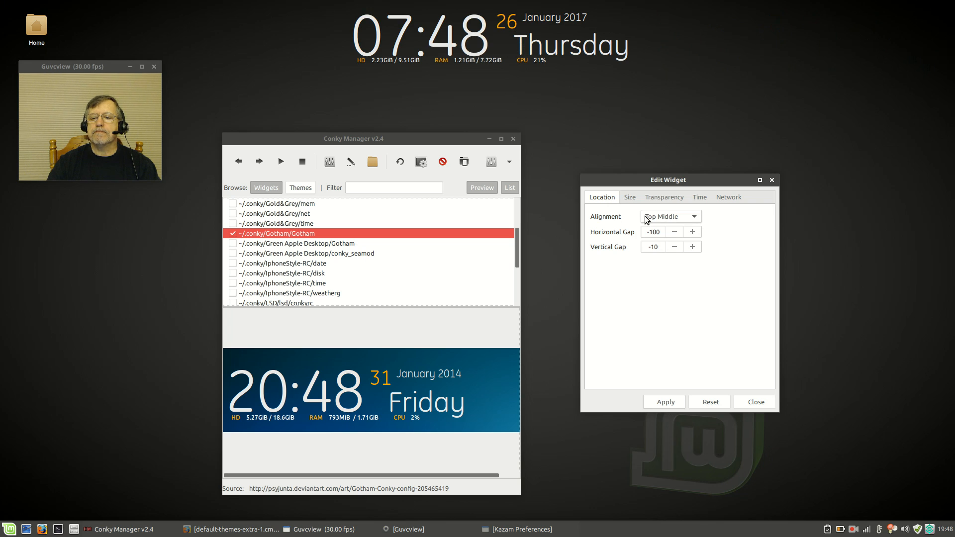
# Step: Apply Bottom Right alignment, then select Top Right instead
pyautogui.click(671, 216)
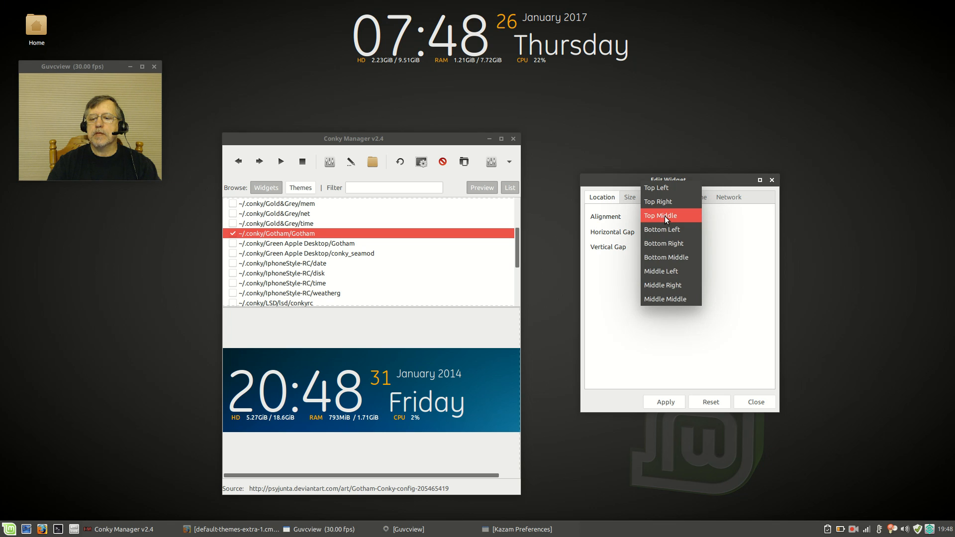
pyautogui.moveTo(667, 258)
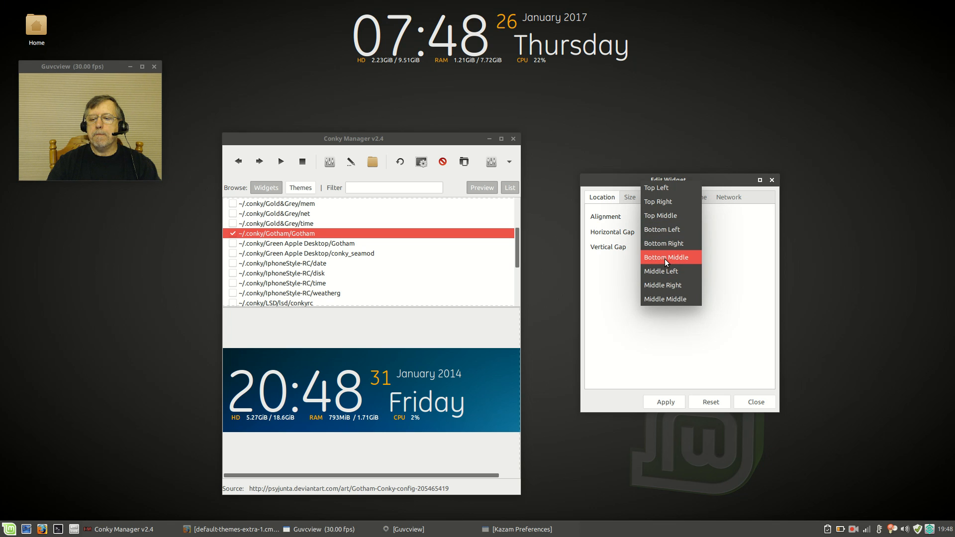
pyautogui.click(663, 244)
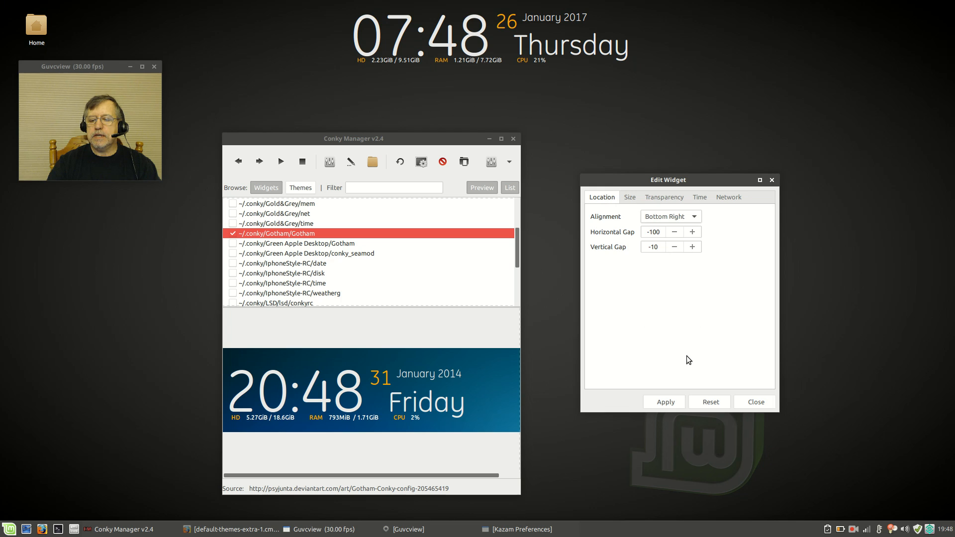
pyautogui.click(665, 402)
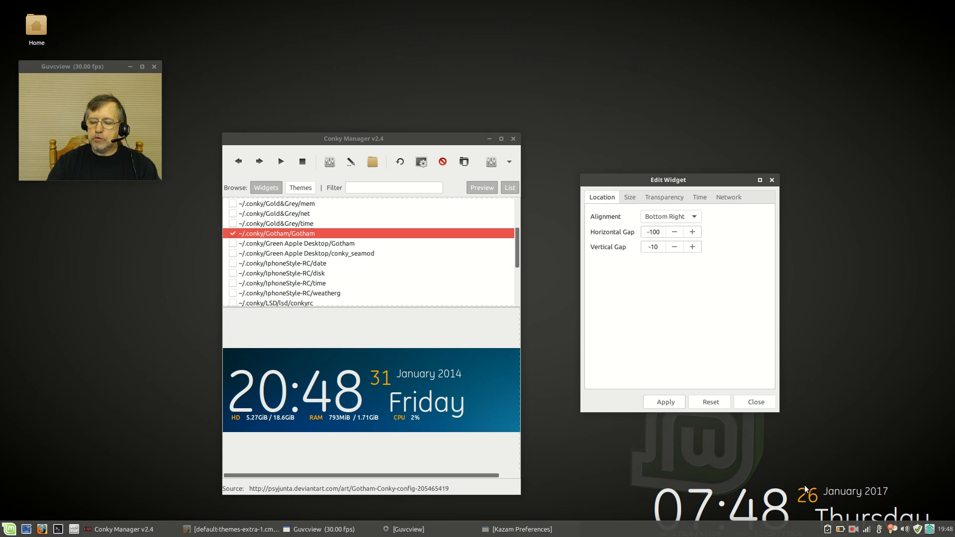
pyautogui.moveTo(629, 244)
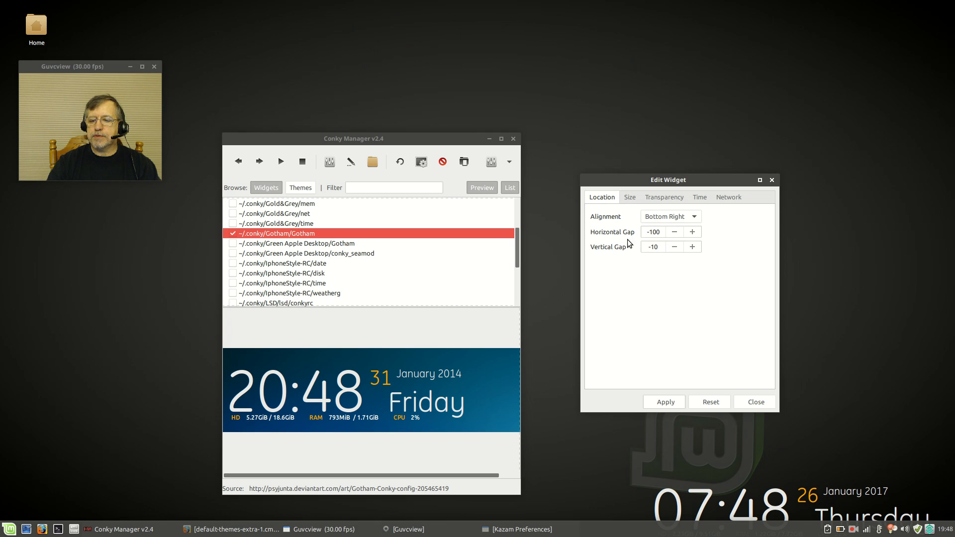
pyautogui.moveTo(765, 504)
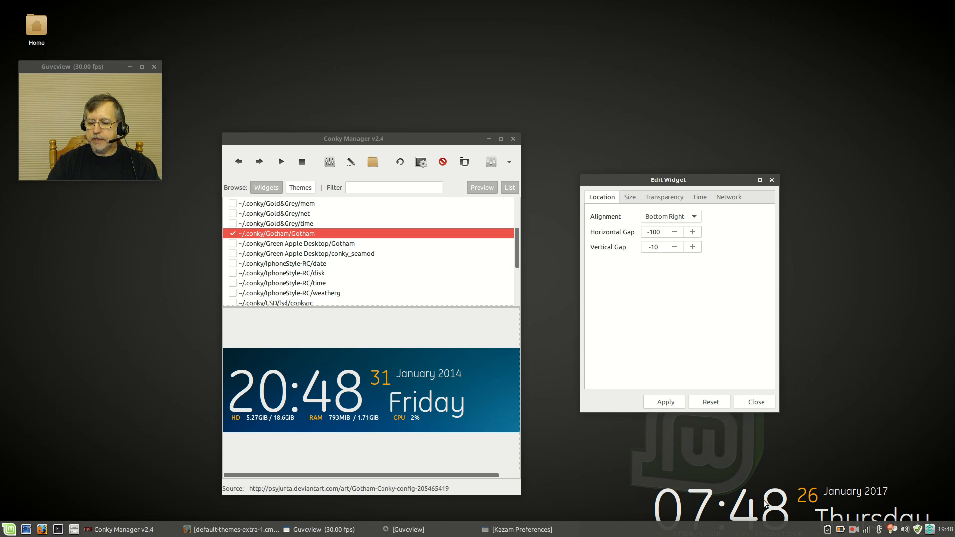
pyautogui.click(671, 216)
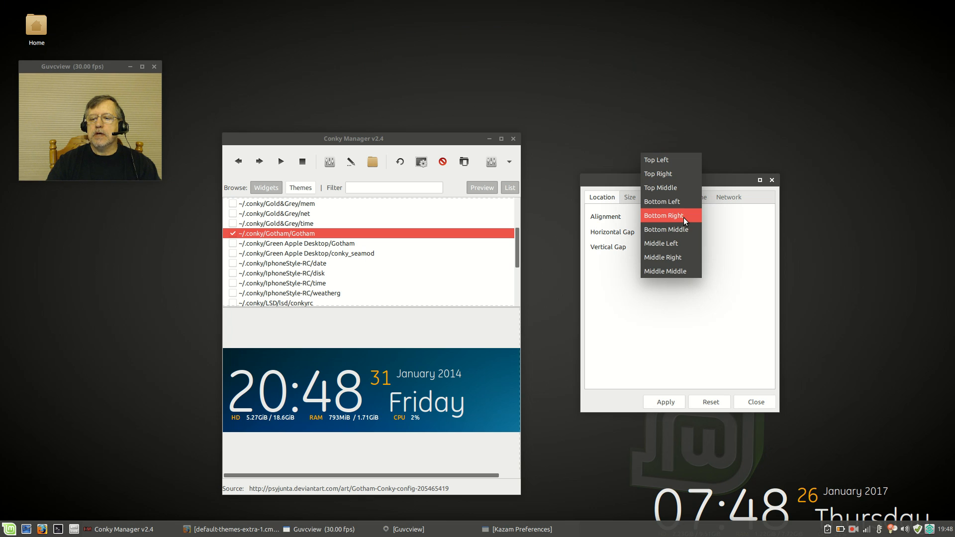
pyautogui.click(658, 173)
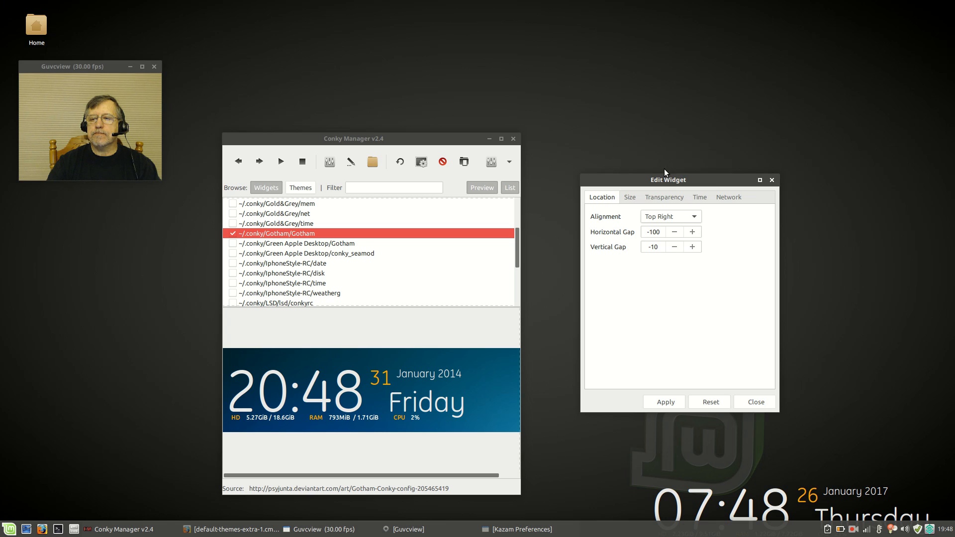
# Step: Apply the Top Right alignment so Gotham moves to the top-right corner
pyautogui.click(663, 402)
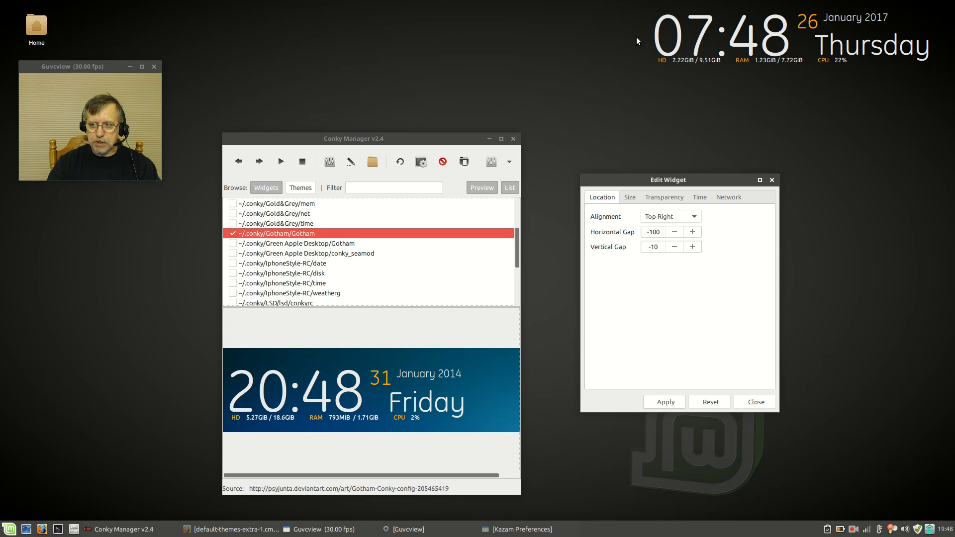
pyautogui.moveTo(701, 41)
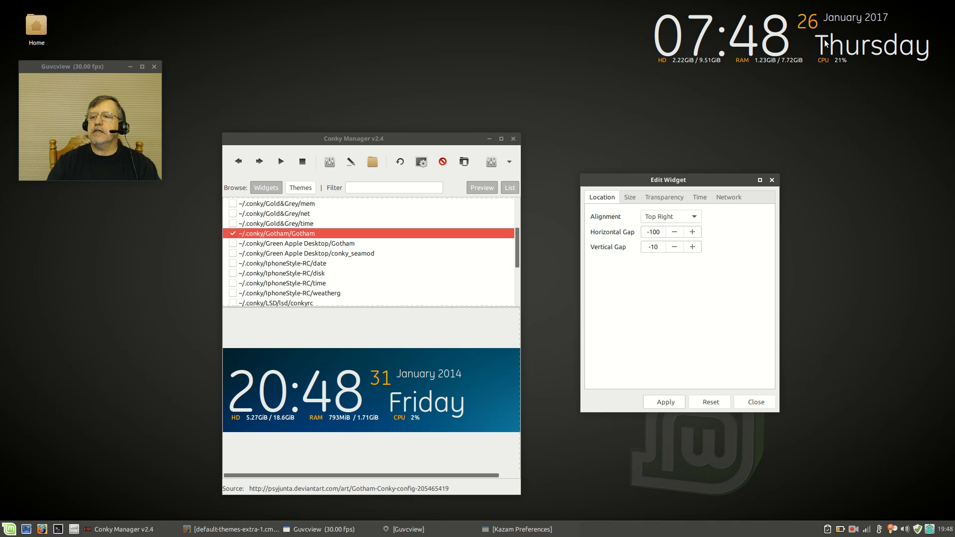
pyautogui.moveTo(662, 69)
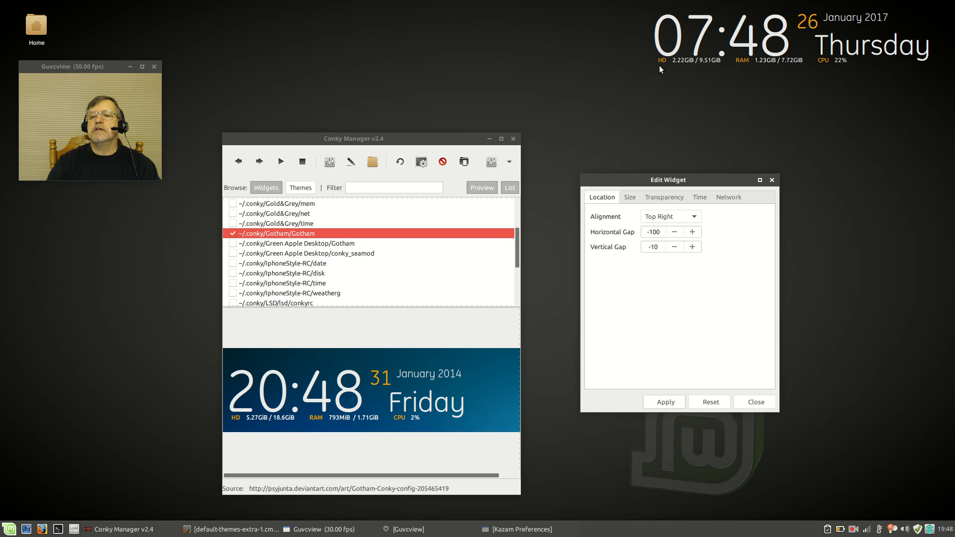
pyautogui.moveTo(684, 72)
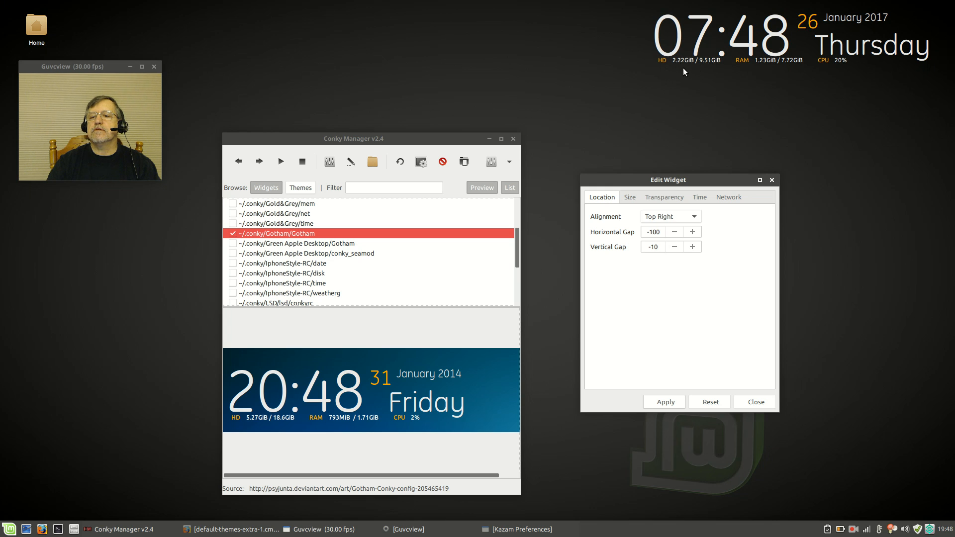
pyautogui.moveTo(686, 69)
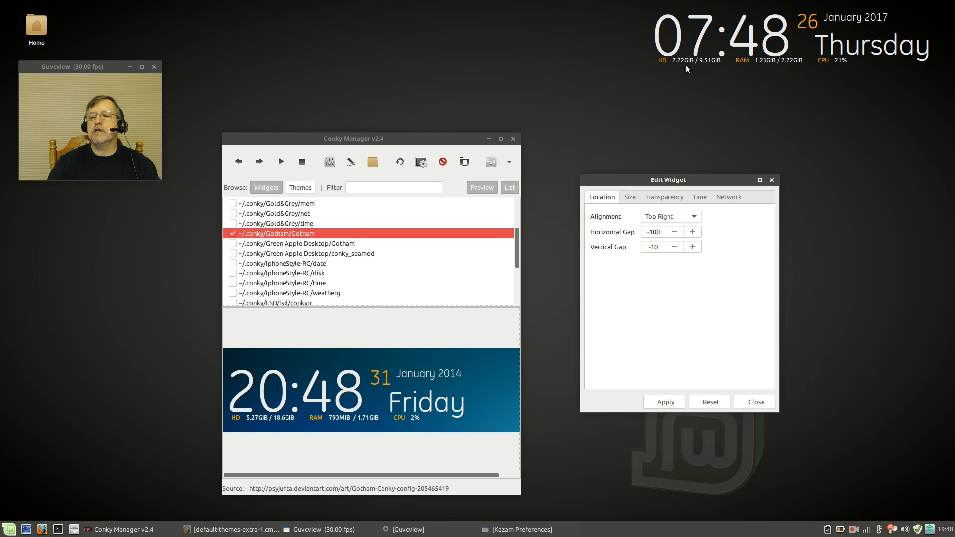
pyautogui.moveTo(763, 71)
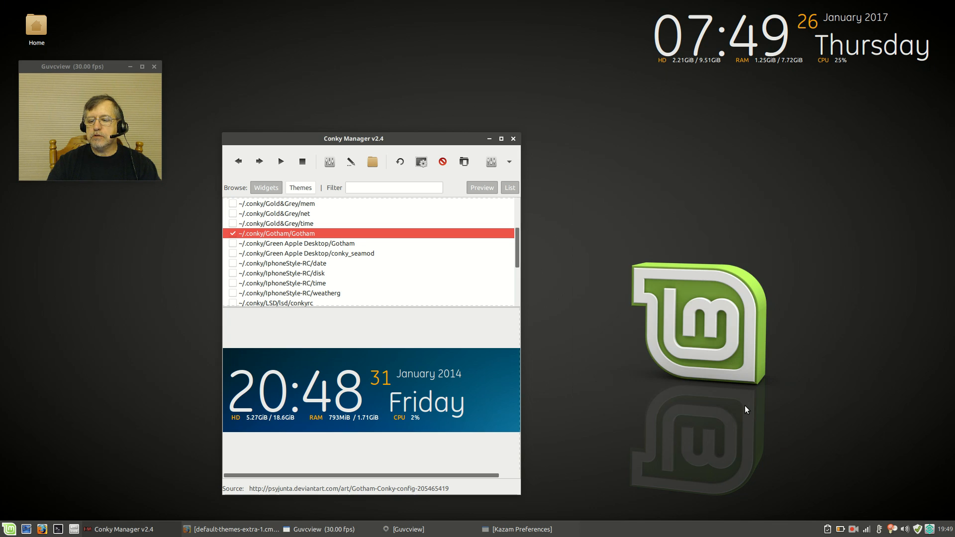
# Step: Drag the Conky Manager window up to the top of the screen
pyautogui.moveTo(352, 138); pyautogui.dragTo(352, 103)
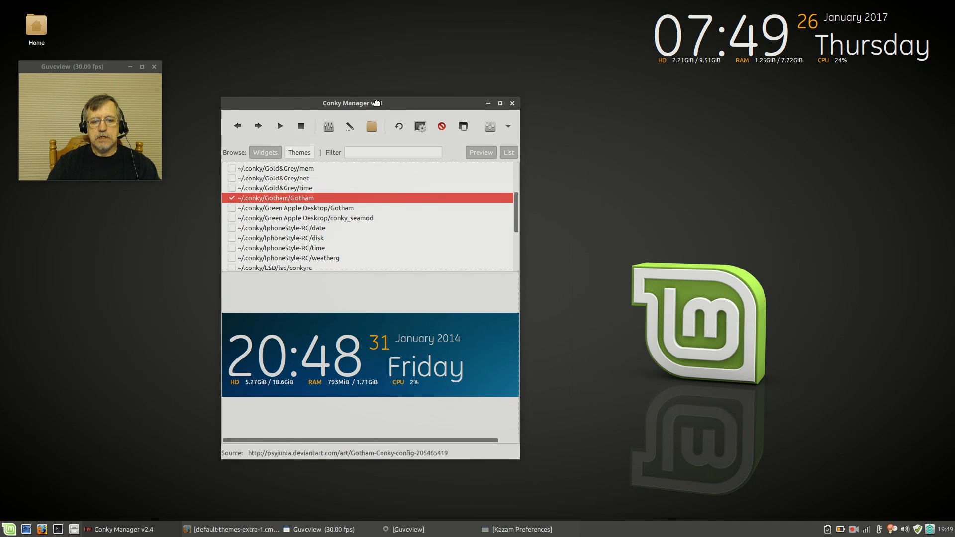
pyautogui.moveTo(351, 103); pyautogui.dragTo(354, 73)
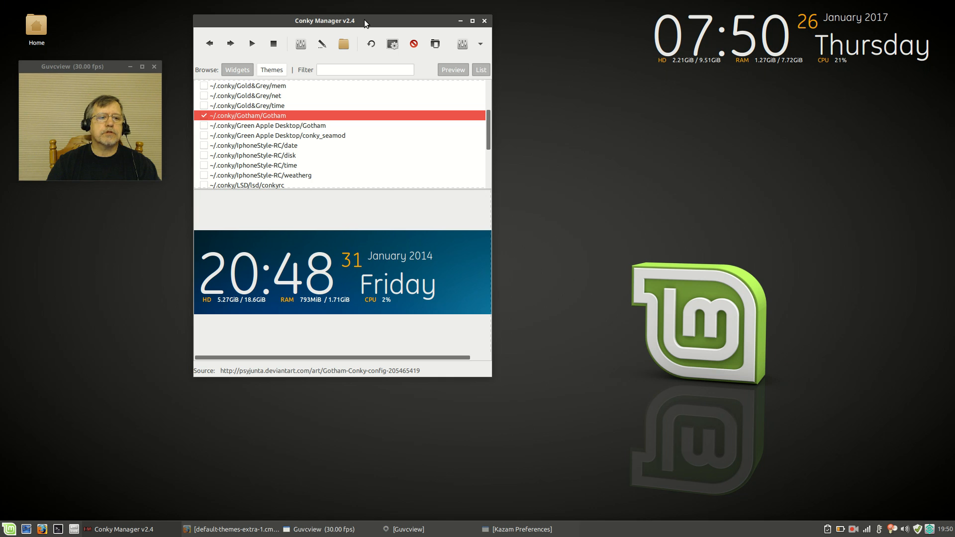
pyautogui.moveTo(463, 31)
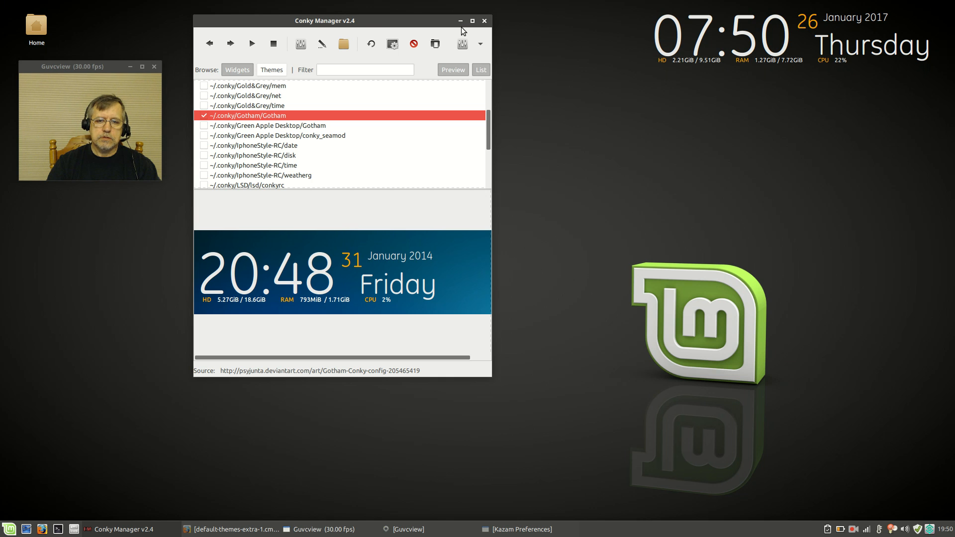